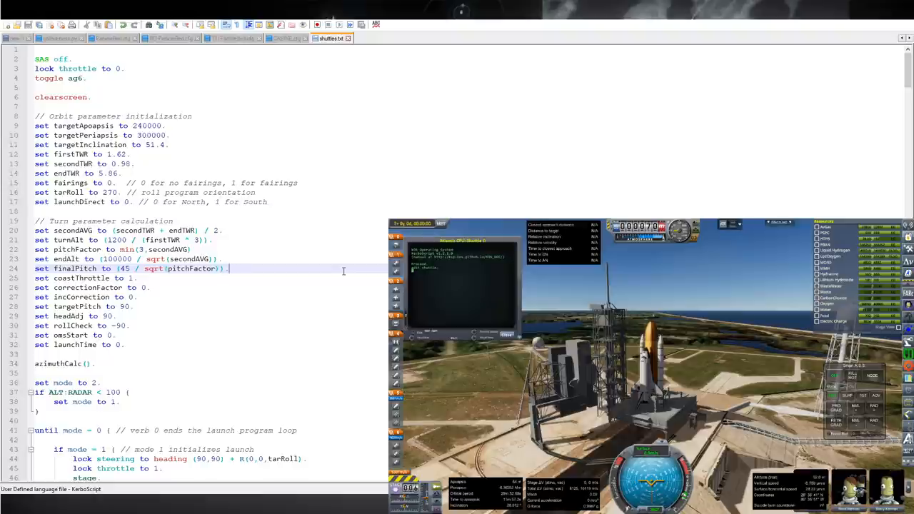
pyautogui.moveTo(337, 243)
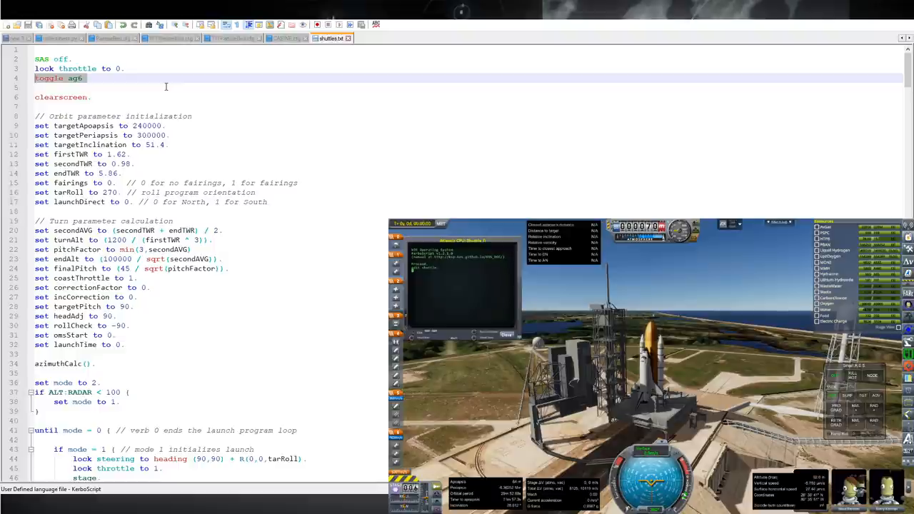
# Scroll from the top of the launch script down through its opening setup lines
pyautogui.click(171, 87)
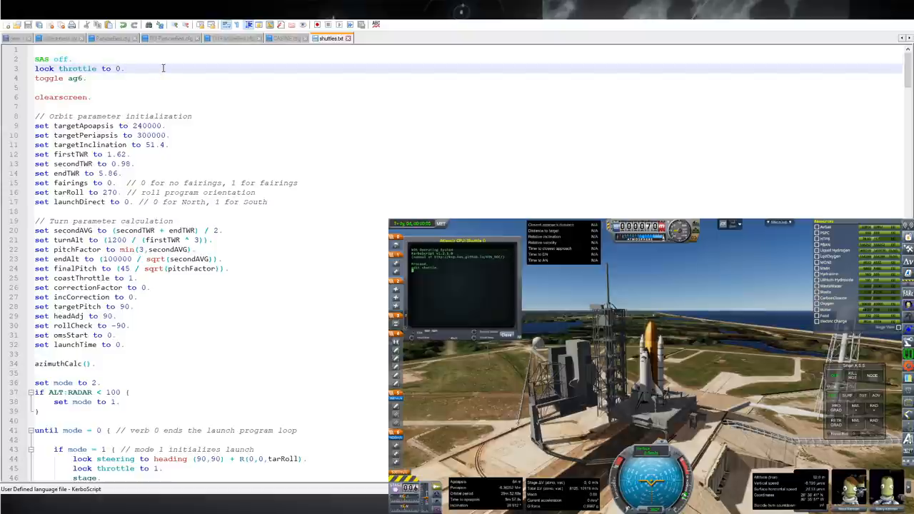
pyautogui.click(175, 126)
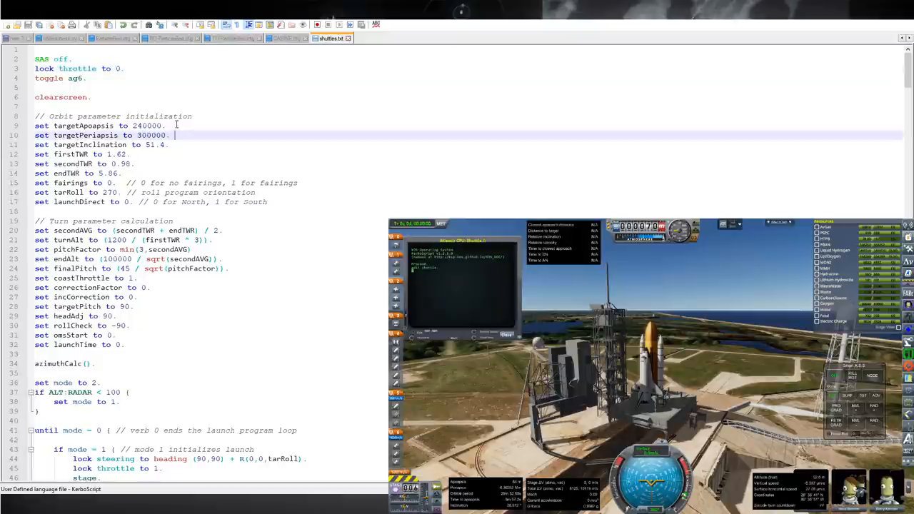
pyautogui.click(169, 126)
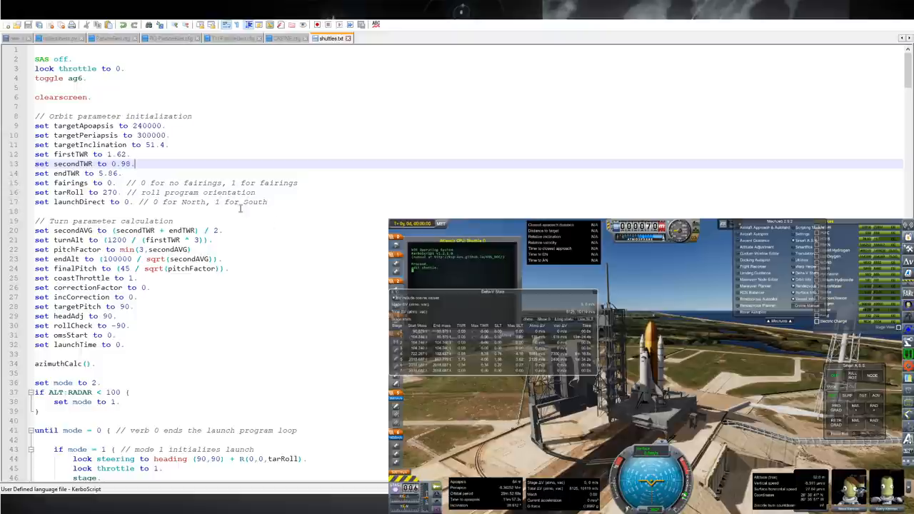
pyautogui.moveTo(768, 183)
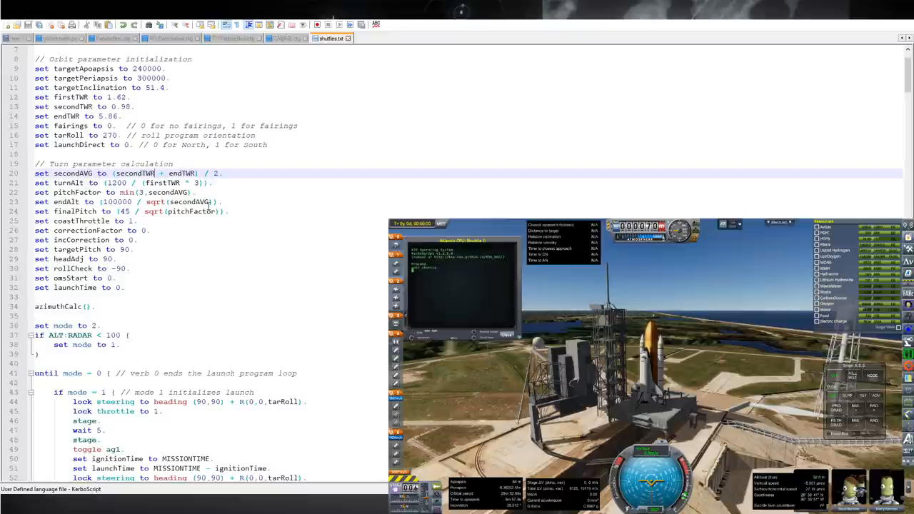
pyautogui.moveTo(252, 340)
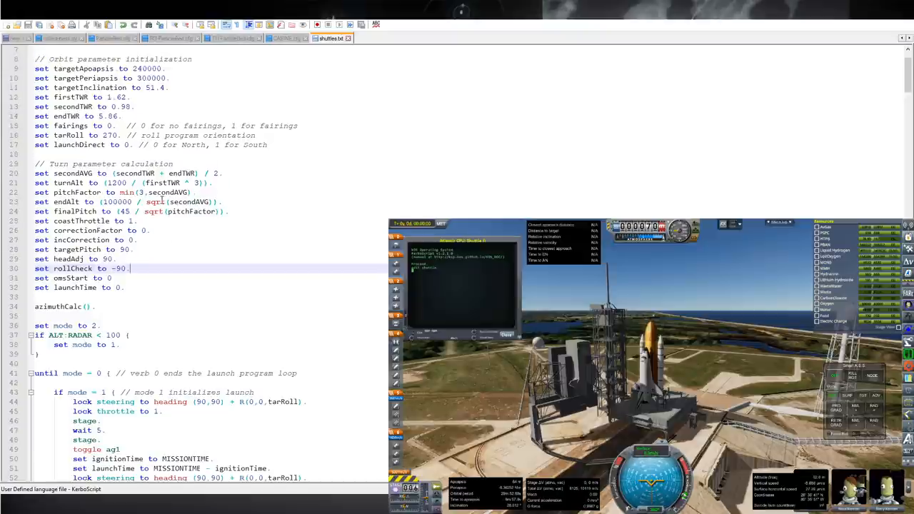
pyautogui.click(114, 134)
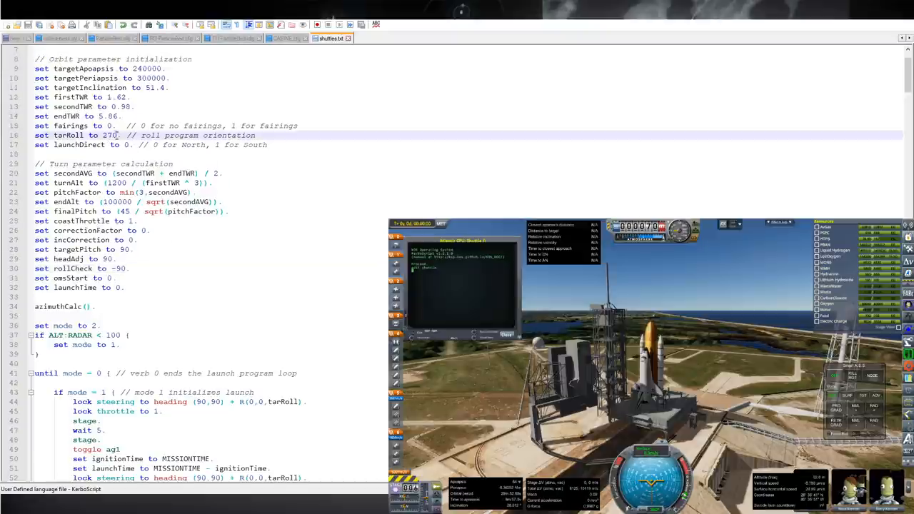
pyautogui.doubleClick(109, 134)
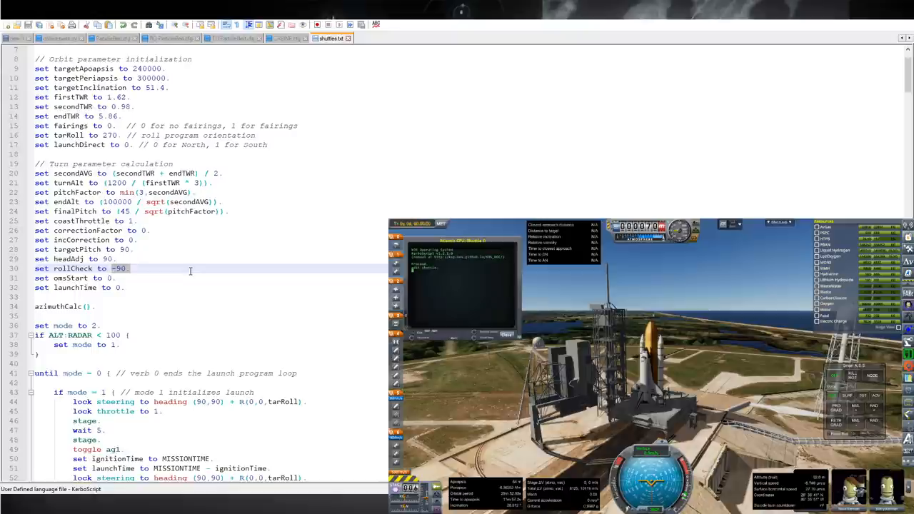
pyautogui.scroll(-3)
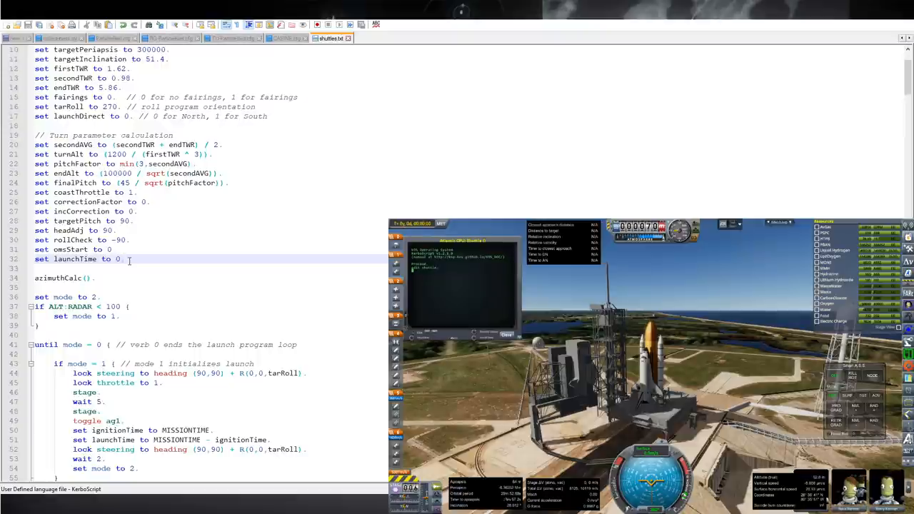
pyautogui.scroll(-3)
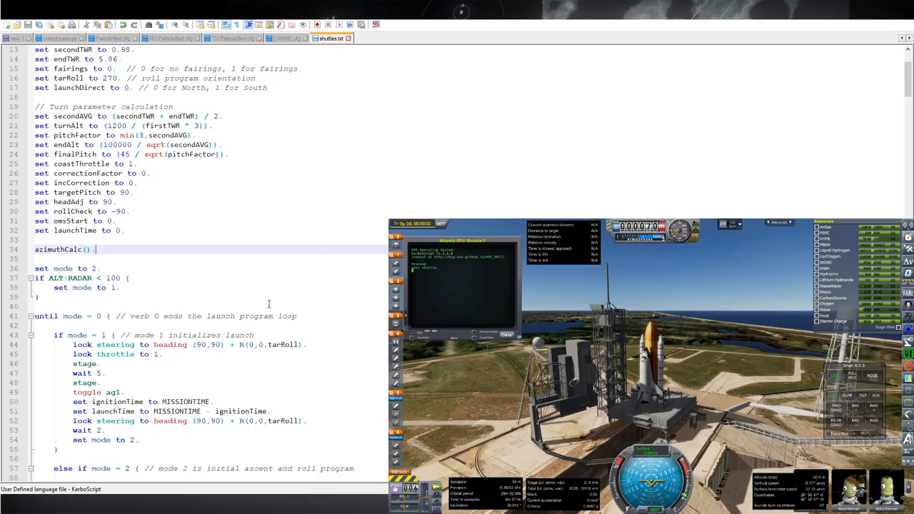
pyautogui.scroll(-3)
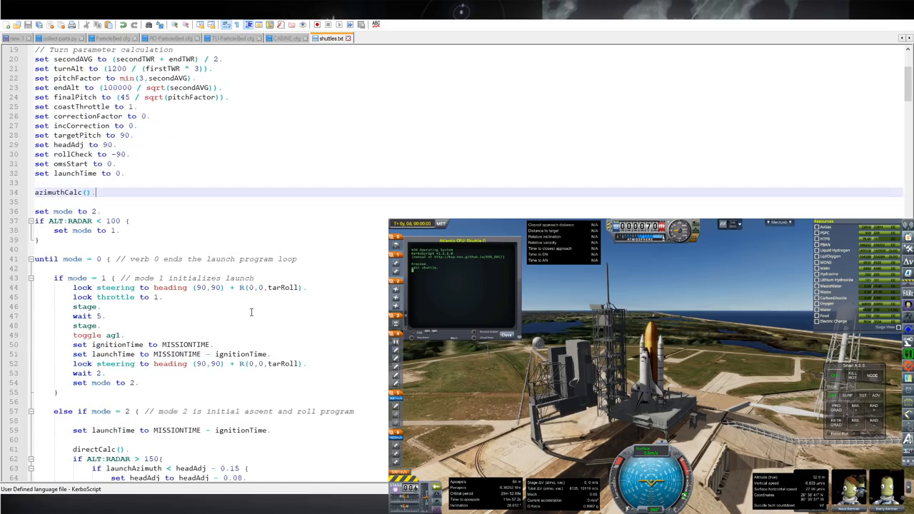
pyautogui.moveTo(344, 290)
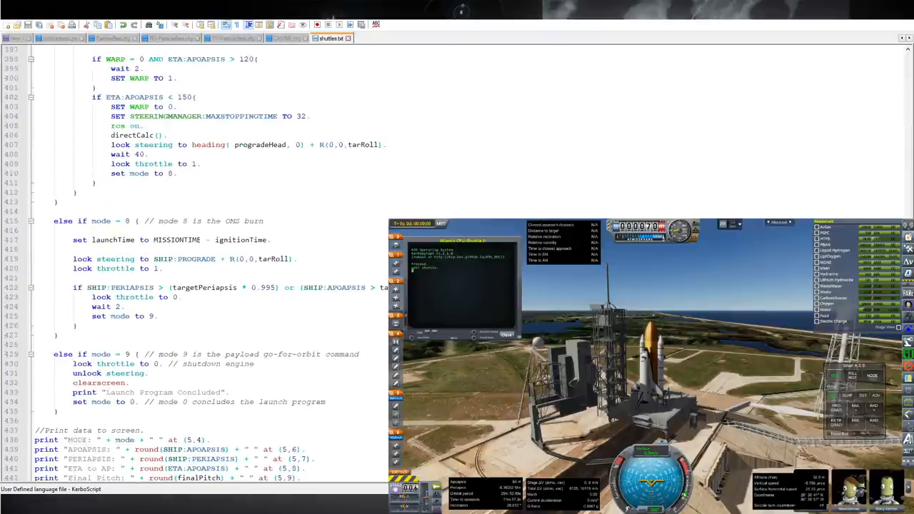
pyautogui.scroll(-3)
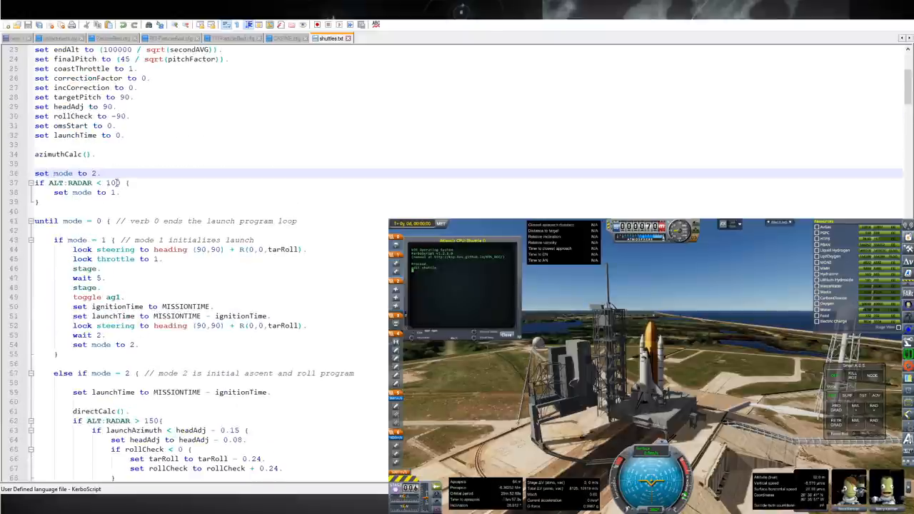
# Scroll further down through the initial ascent and roll program section
pyautogui.scroll(-3)
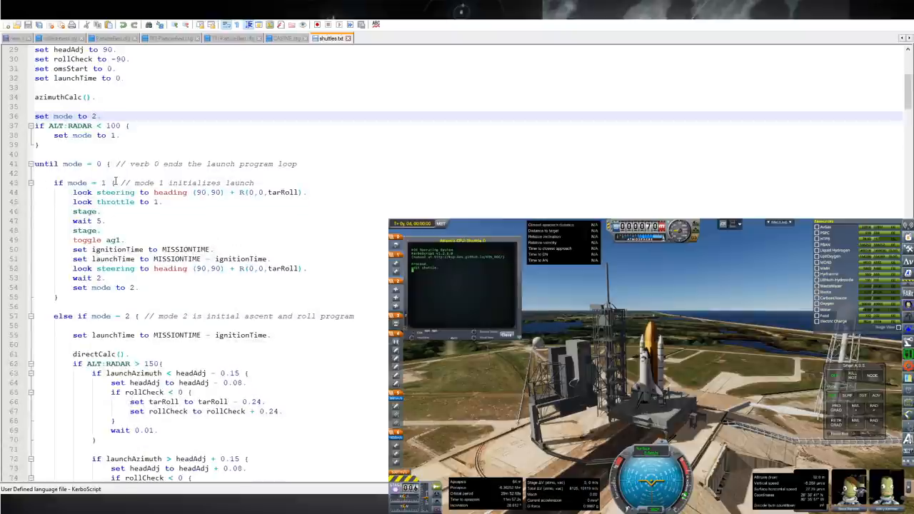
pyautogui.scroll(-3)
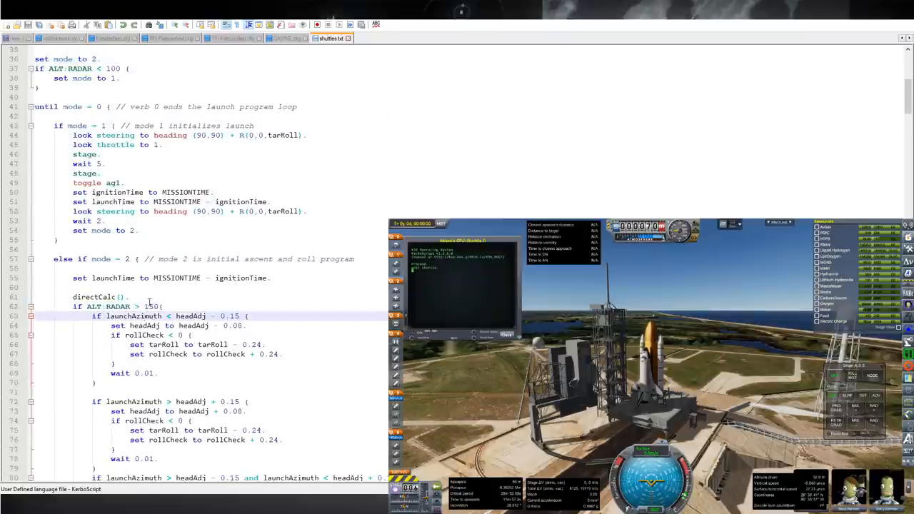
pyautogui.scroll(-3)
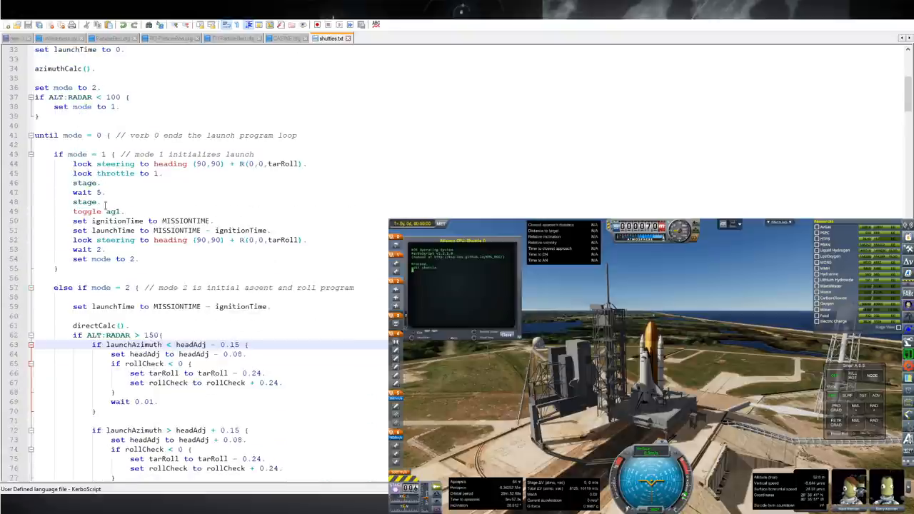
pyautogui.scroll(-3)
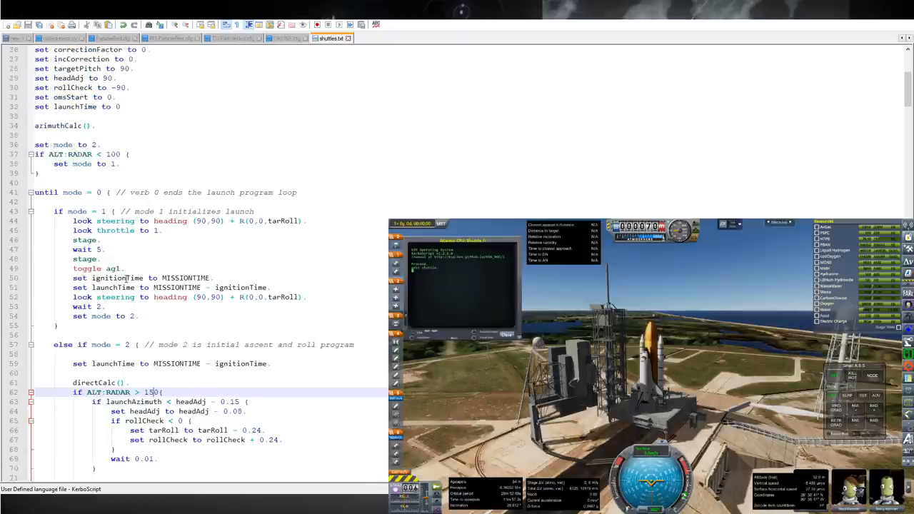
pyautogui.scroll(-3)
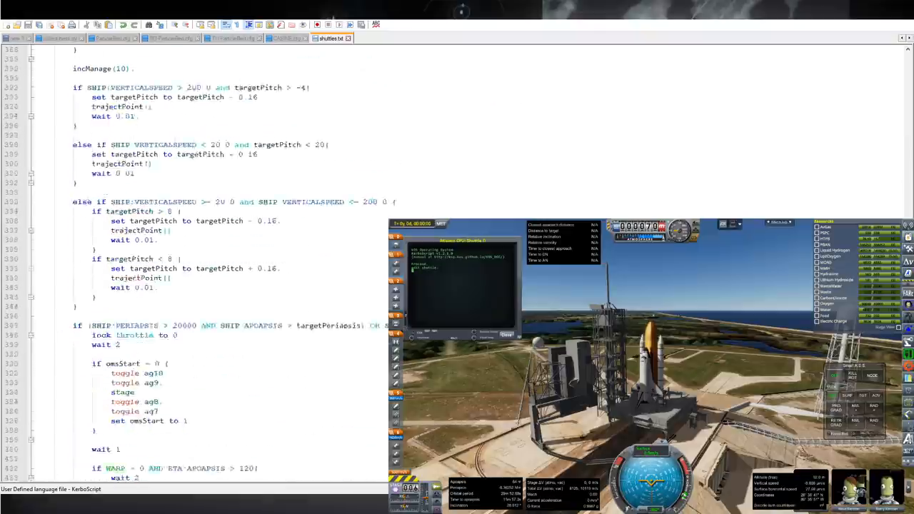
pyautogui.scroll(-3)
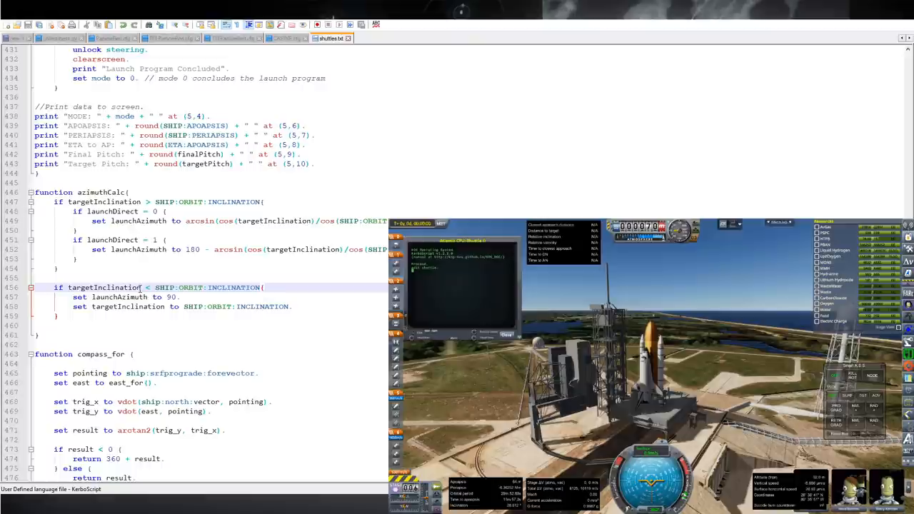
# Mark MISSIONTIME and ignitionTime in the ignition time and launch time lines
pyautogui.doubleClick(106, 287)
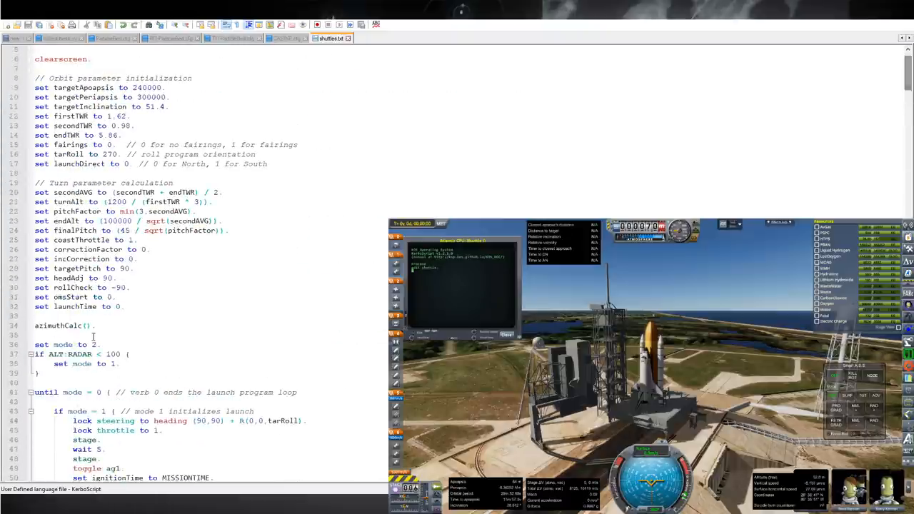
pyautogui.scroll(-3)
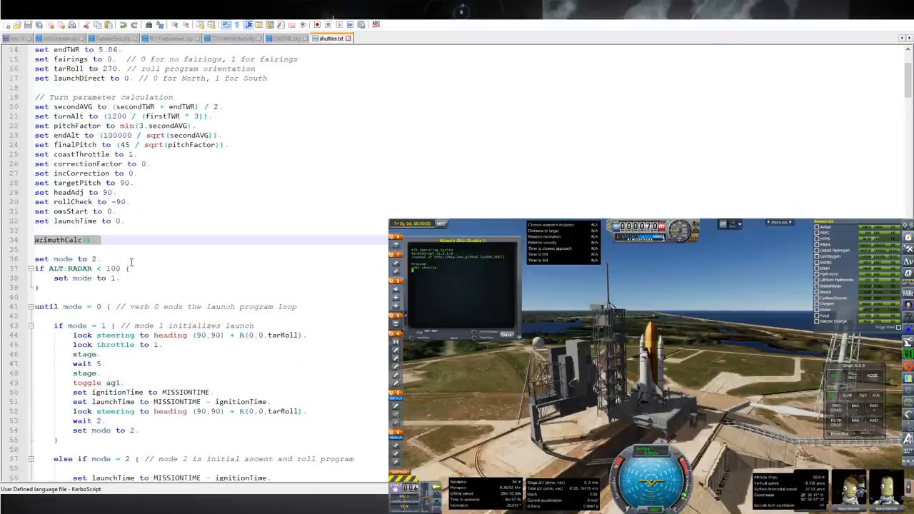
pyautogui.scroll(-3)
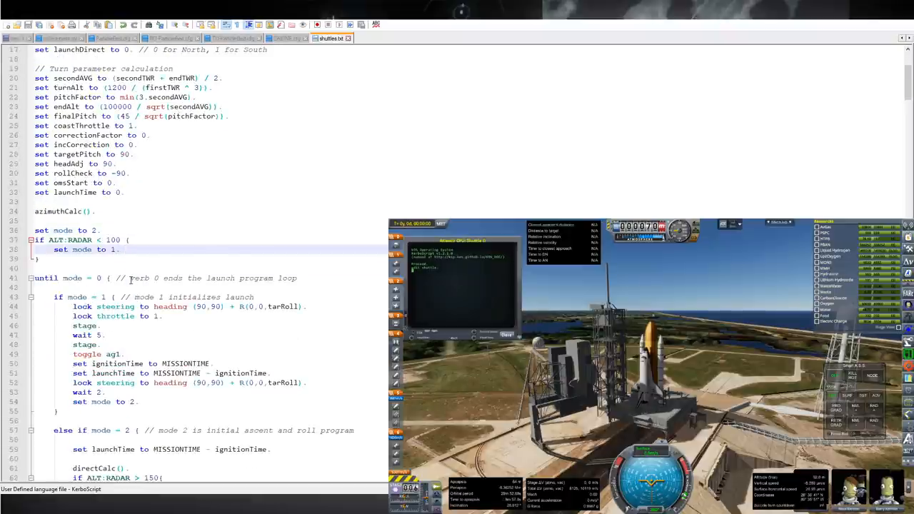
pyautogui.scroll(-3)
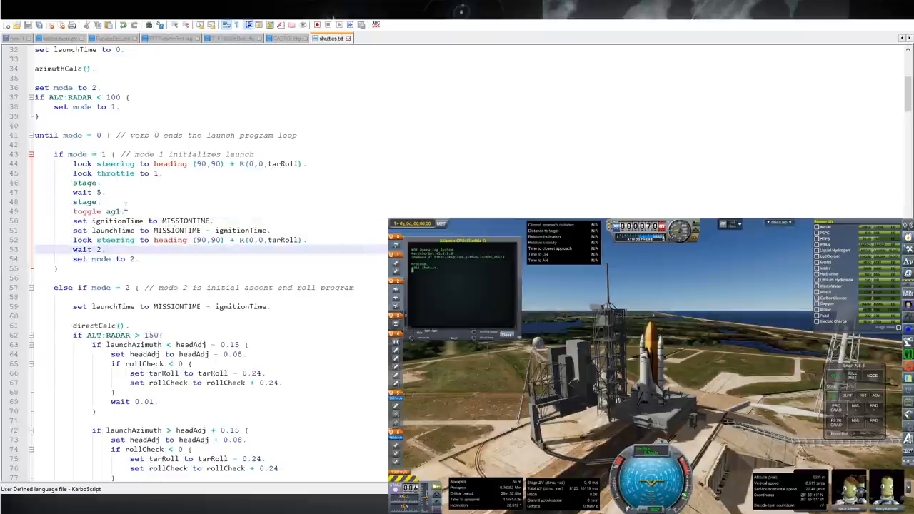
pyautogui.doubleClick(87, 211)
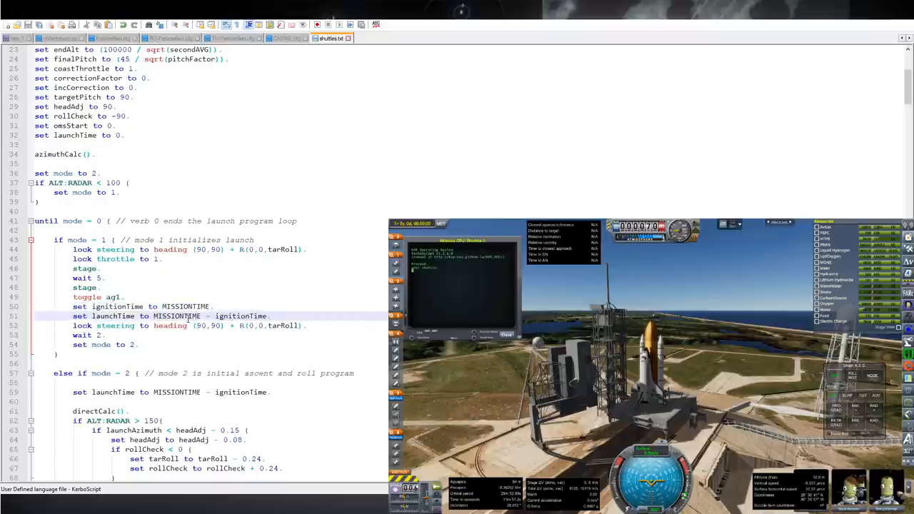
pyautogui.doubleClick(183, 306)
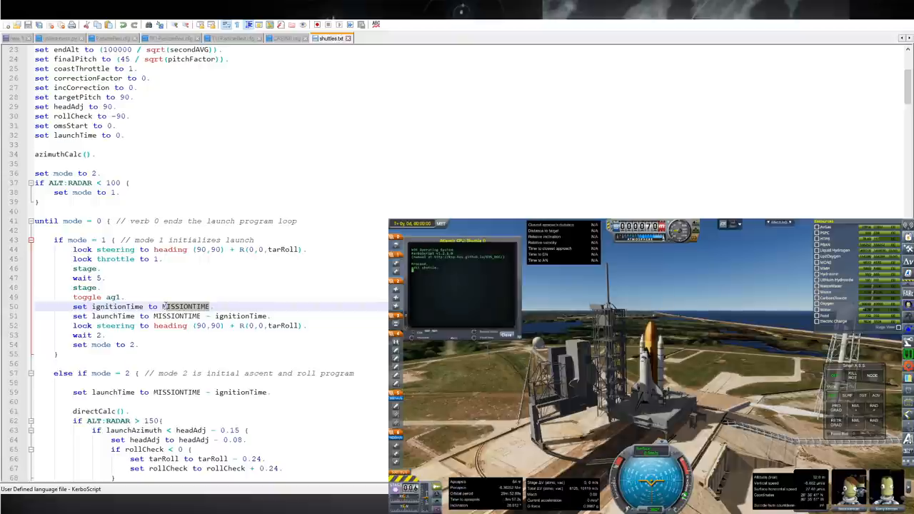
pyautogui.doubleClick(184, 305)
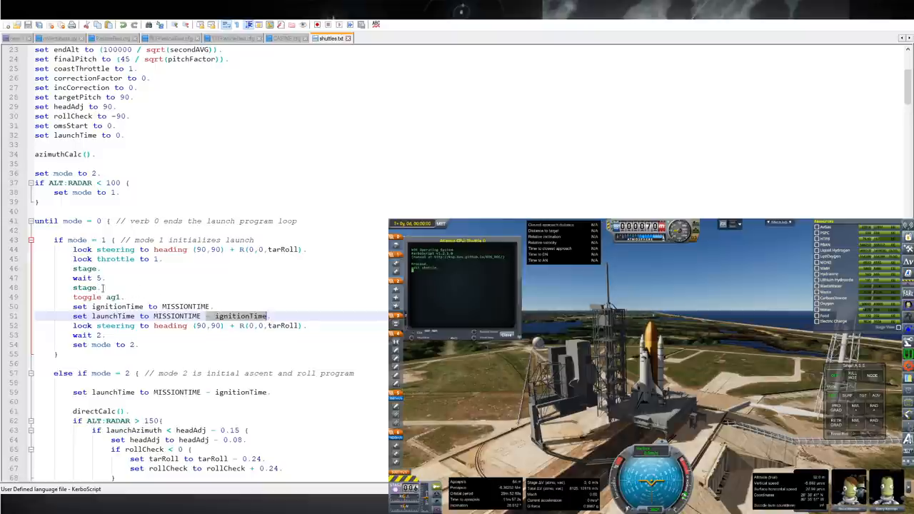
# Scroll on and highlight every use of MISSIONTIME in the script
pyautogui.scroll(-3)
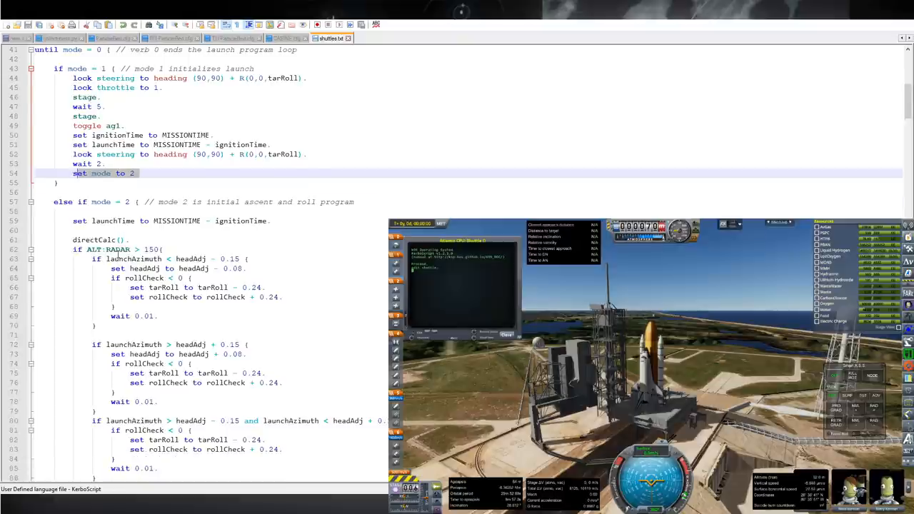
pyautogui.scroll(-3)
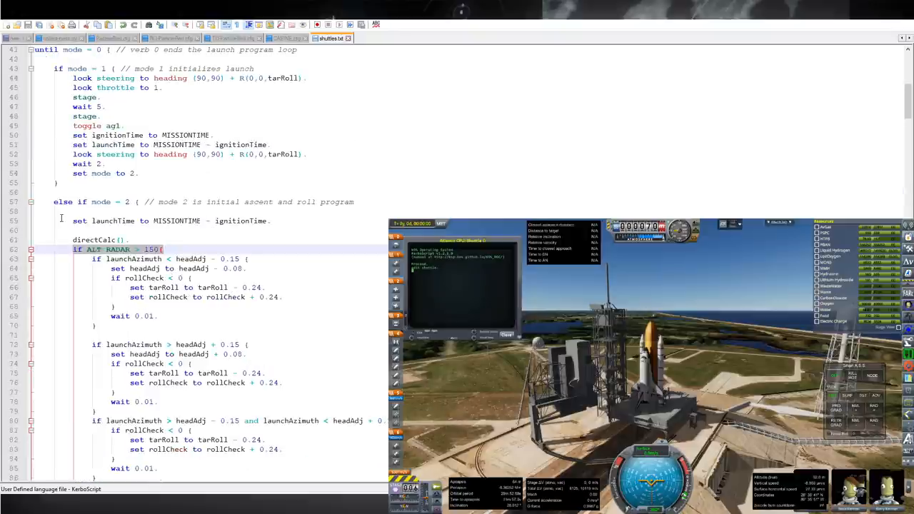
pyautogui.scroll(-3)
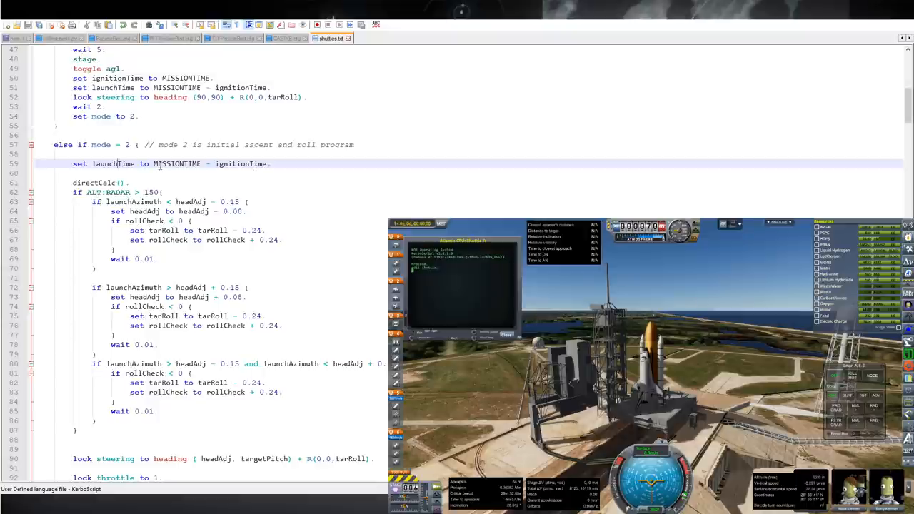
pyautogui.doubleClick(177, 163)
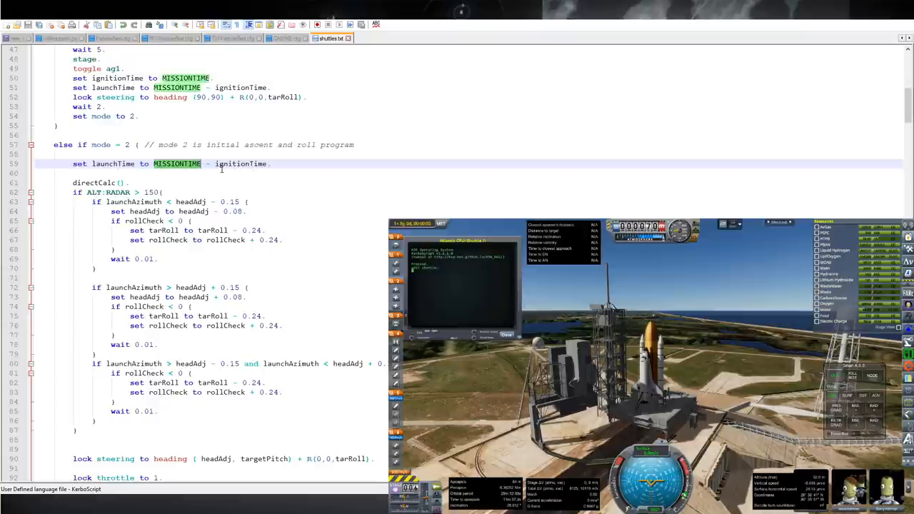
pyautogui.doubleClick(240, 163)
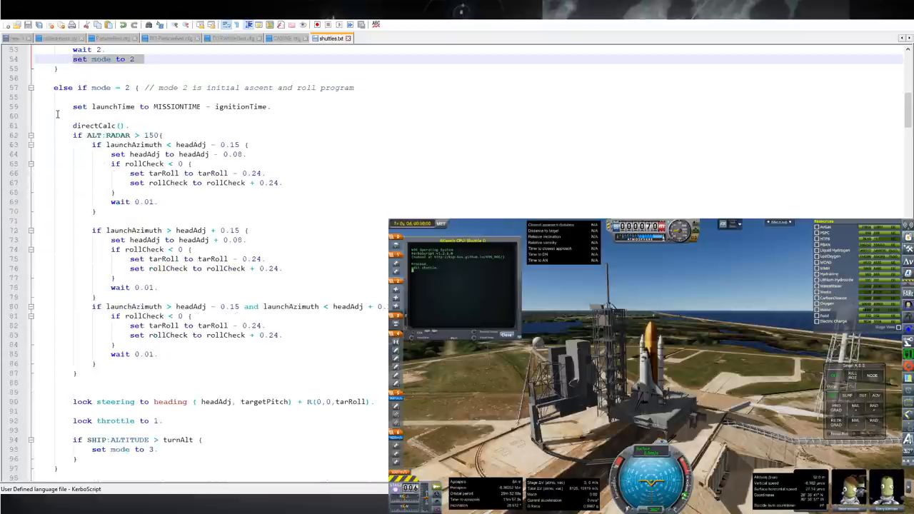
# Scroll down to the 'else if mode = 3' pitch program block
pyautogui.scroll(-3)
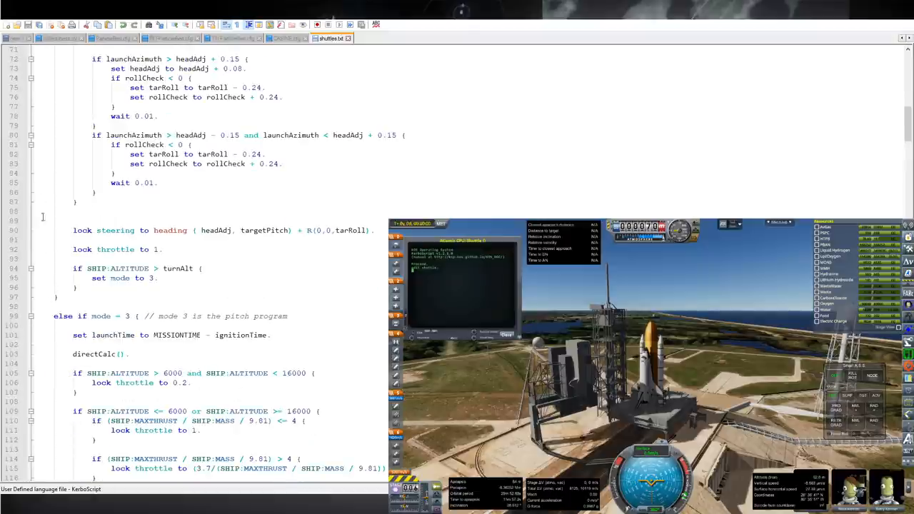
pyautogui.scroll(-3)
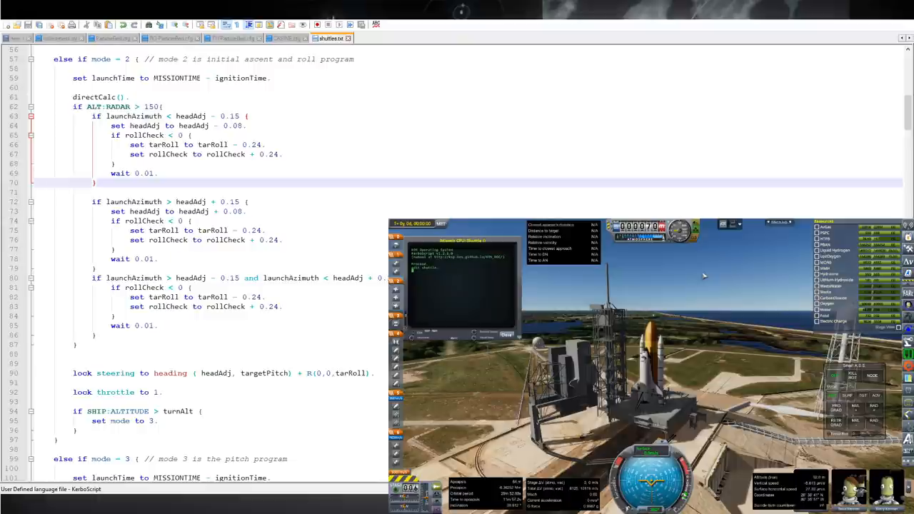
pyautogui.moveTo(705, 285)
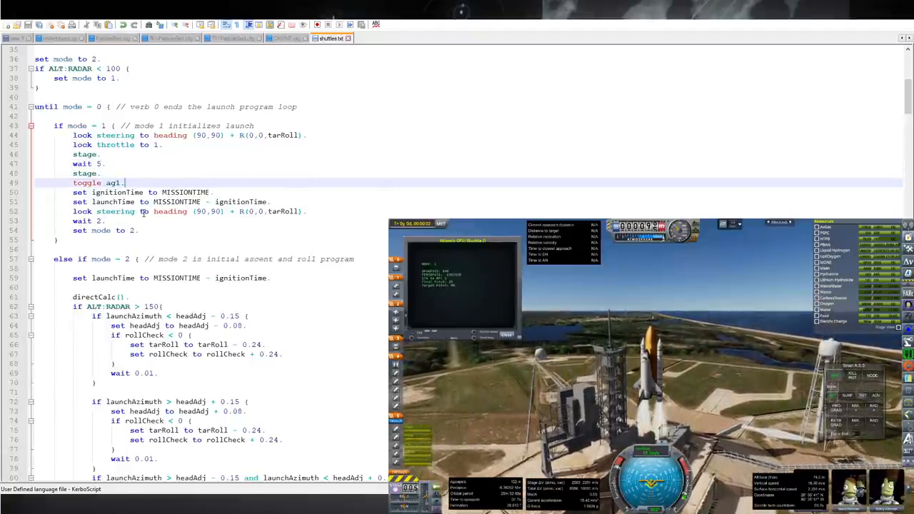
pyautogui.scroll(-3)
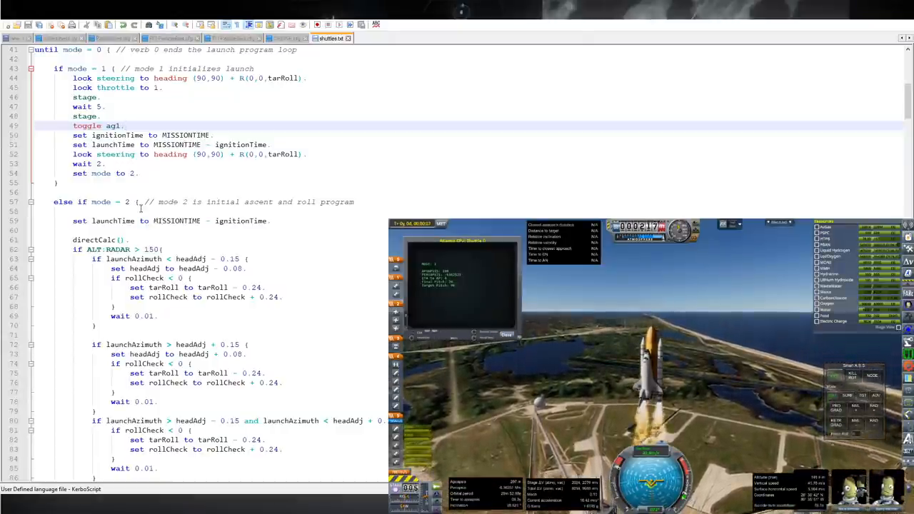
pyautogui.scroll(-3)
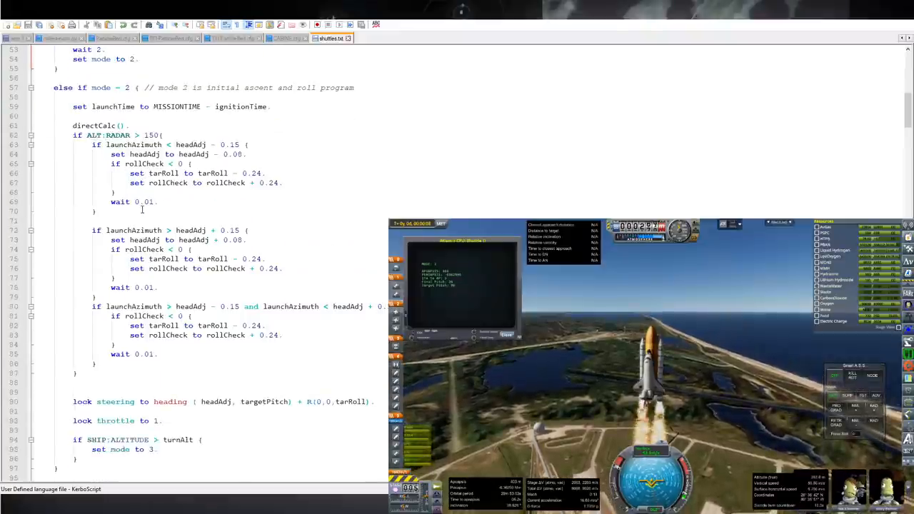
pyautogui.scroll(-3)
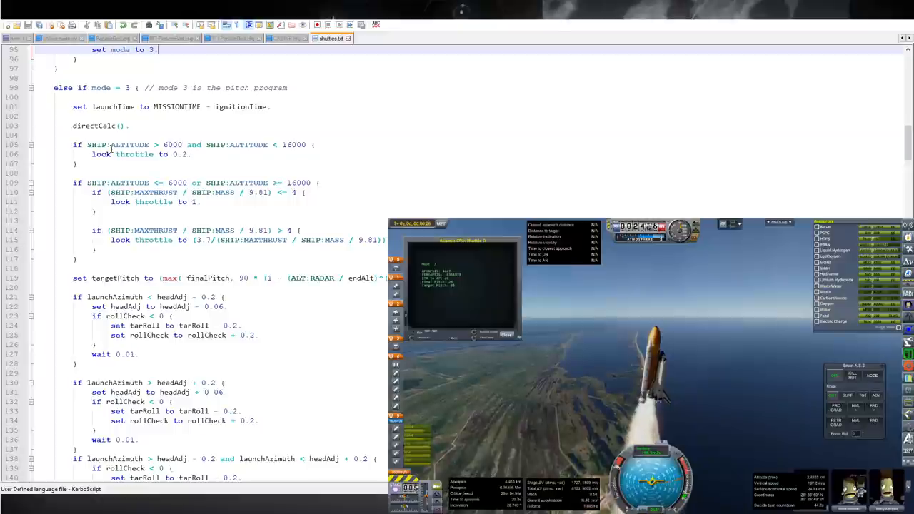
# Scroll down to the TTA and correctionFactor checks and the stage-and-switch-to-mode-4 block
pyautogui.scroll(-3)
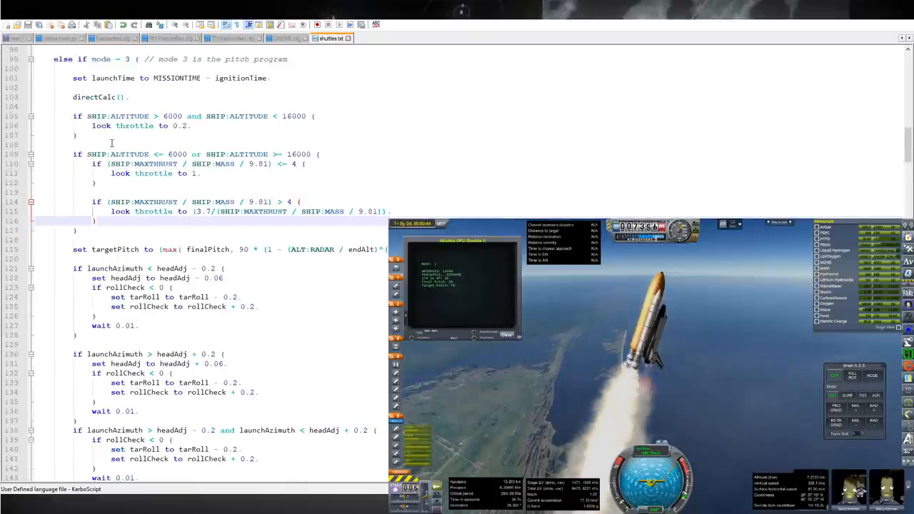
pyautogui.moveTo(74, 115); pyautogui.dragTo(122, 228)
pyautogui.write('.')
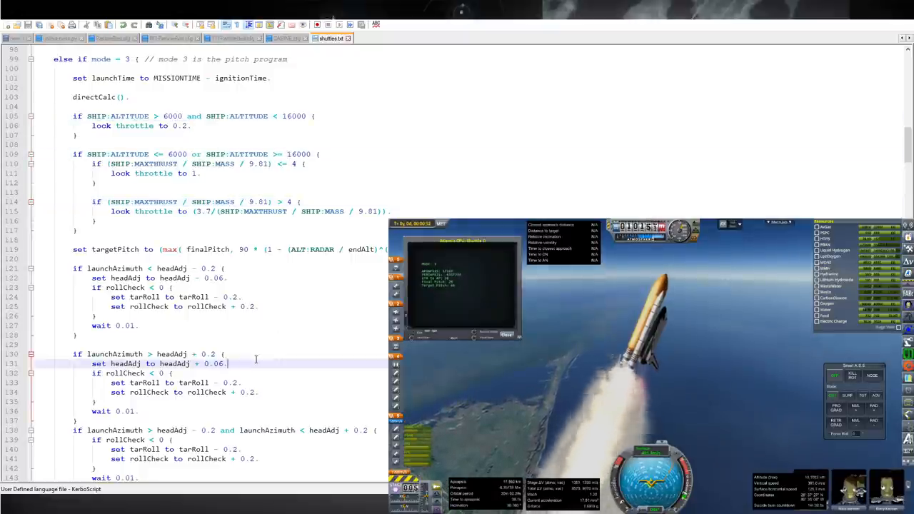
pyautogui.scroll(-3)
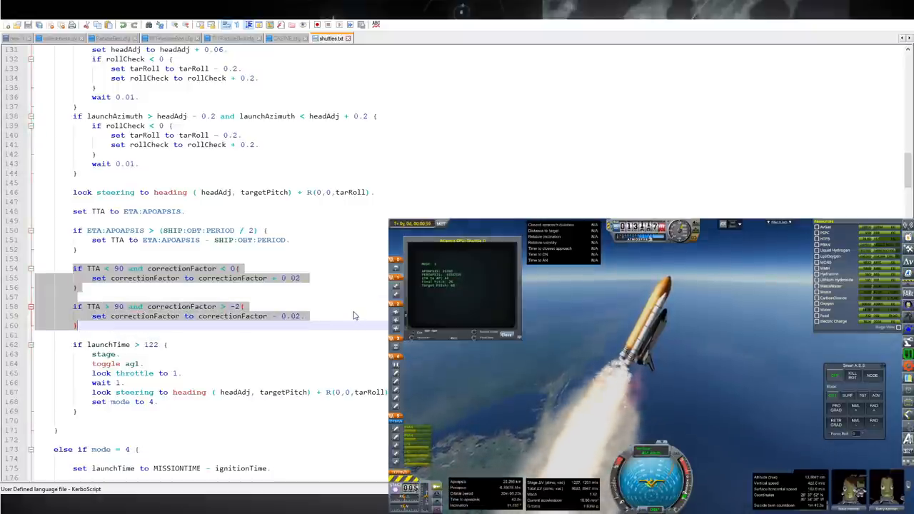
# Scroll to the set targetPitch line with correctionFactor and the launchAzimuth heading if-blocks
pyautogui.scroll(-3)
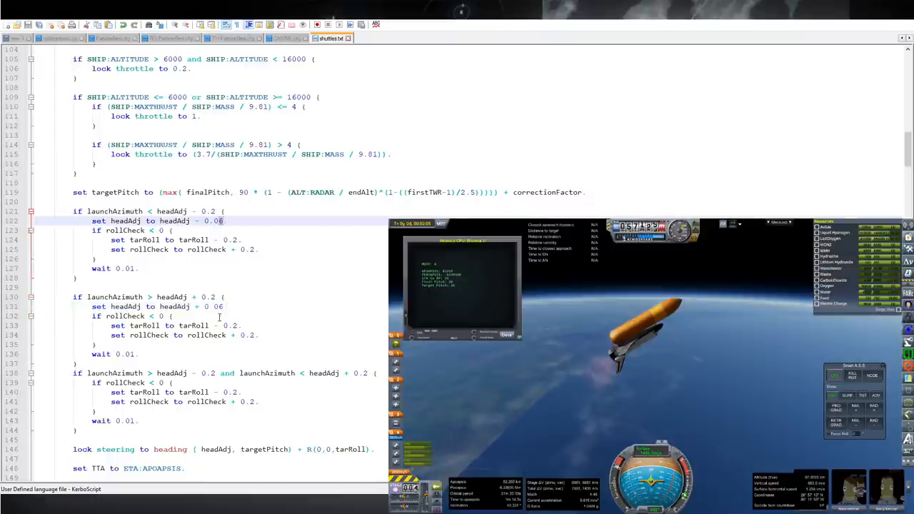
# Scroll through the later modes down to the compass_for, directCalc and east_for function definitions
pyautogui.scroll(-3)
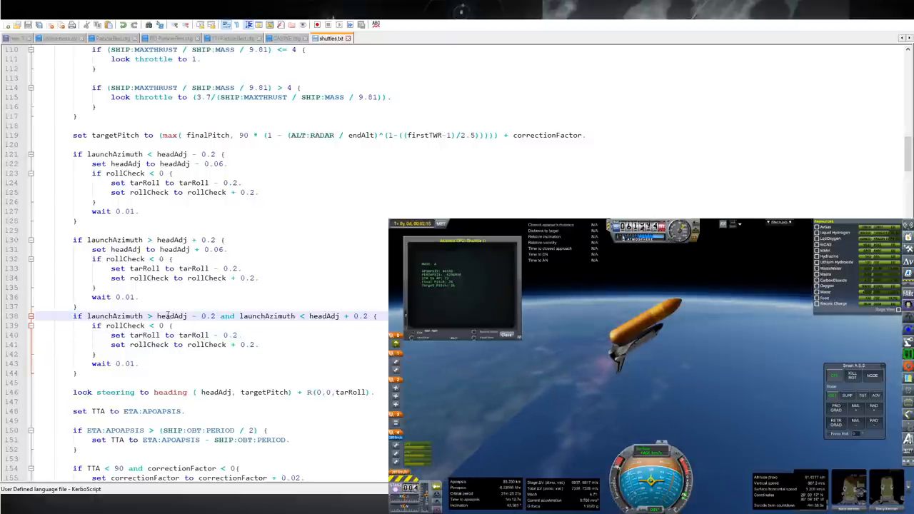
pyautogui.scroll(-3)
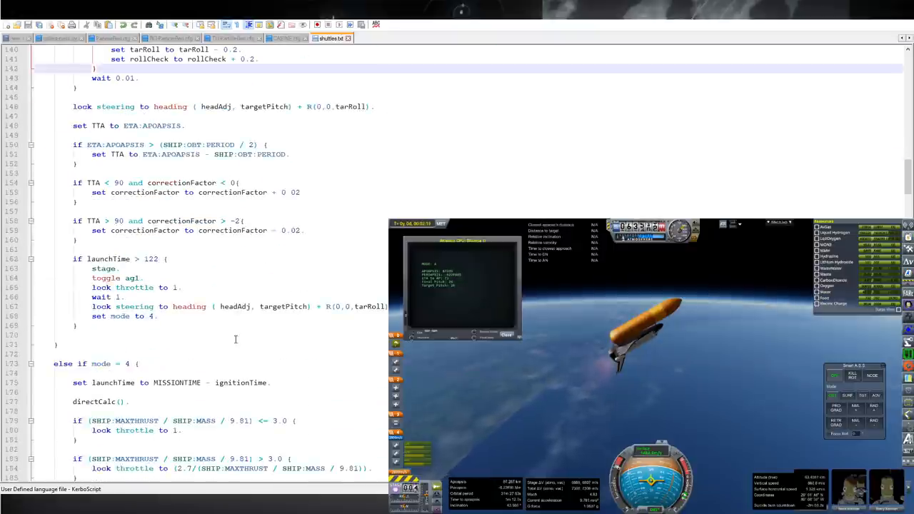
pyautogui.scroll(-3)
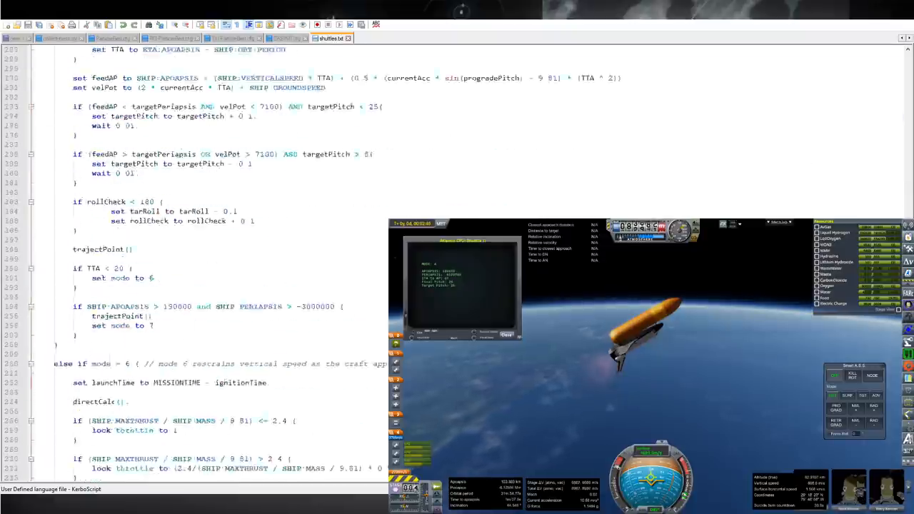
pyautogui.scroll(-3)
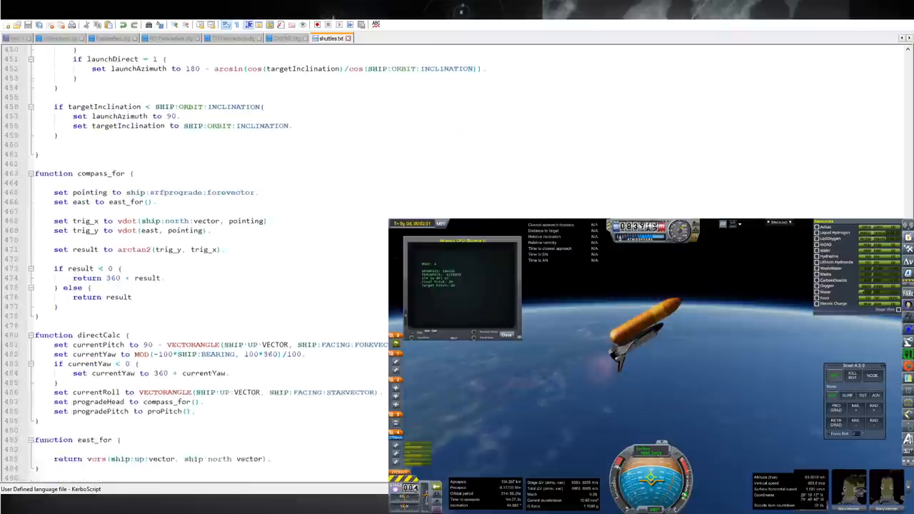
# Scroll through incManage, pitch_for, progradePoint and trajectPoint, then back to 'else if mode = 4'
pyautogui.scroll(-3)
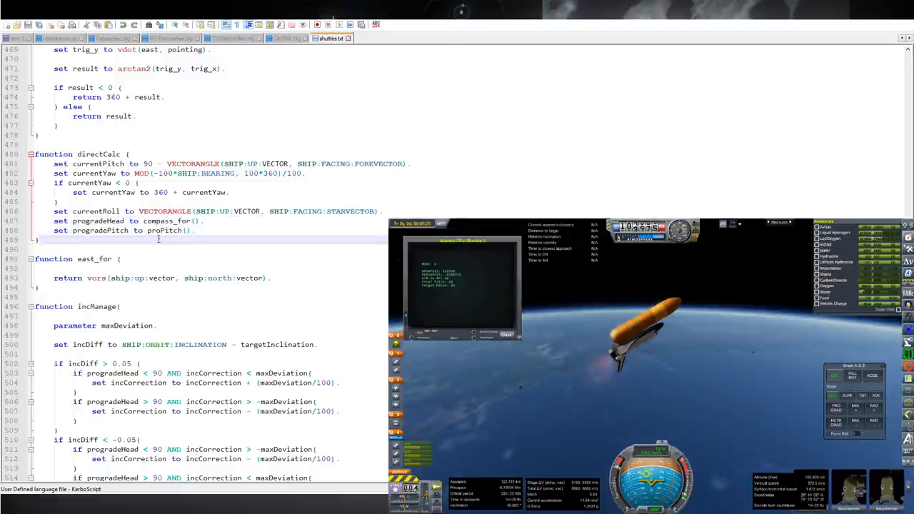
pyautogui.scroll(-3)
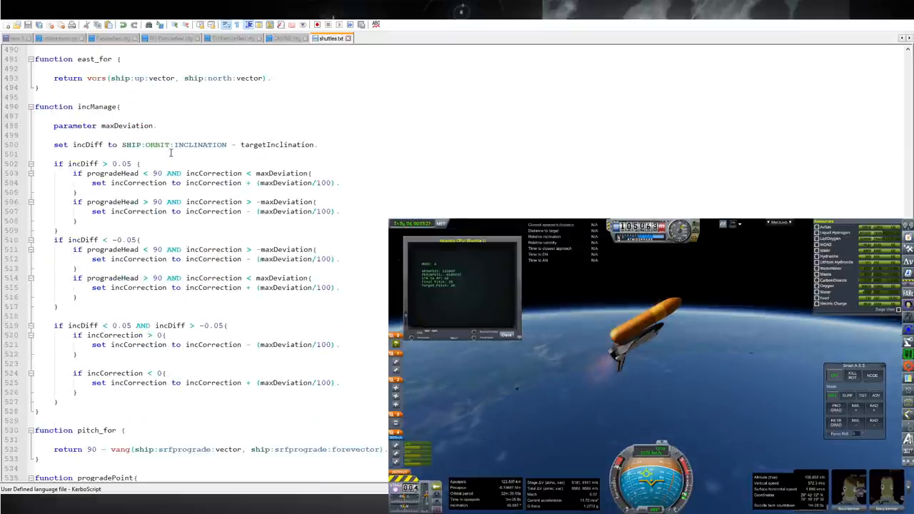
pyautogui.scroll(-3)
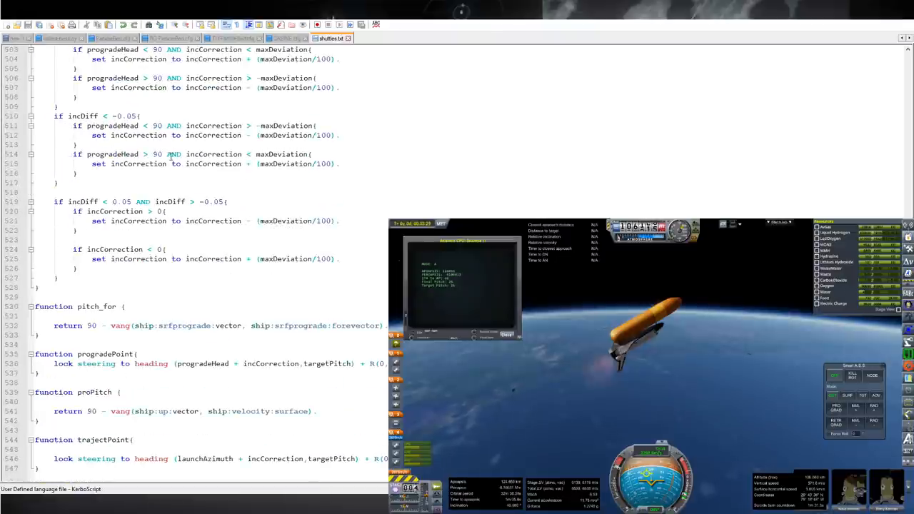
pyautogui.tripleClick(178, 411)
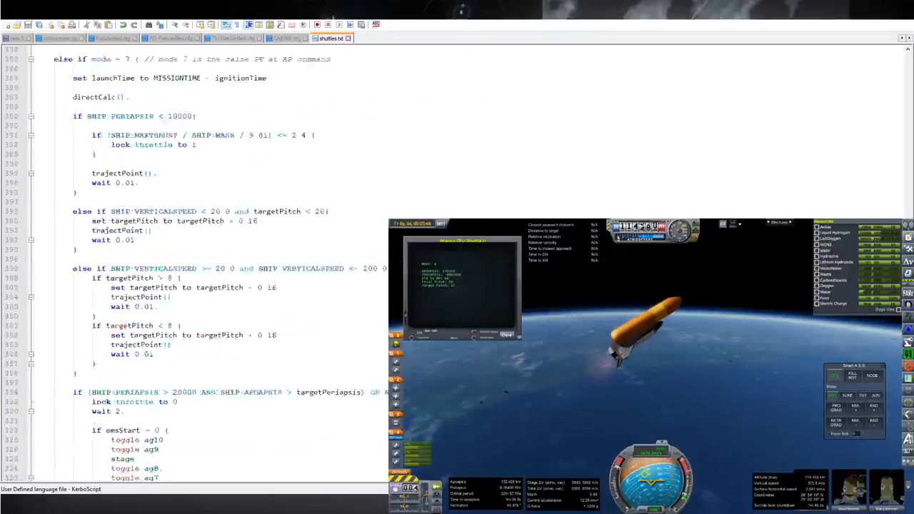
pyautogui.scroll(-3)
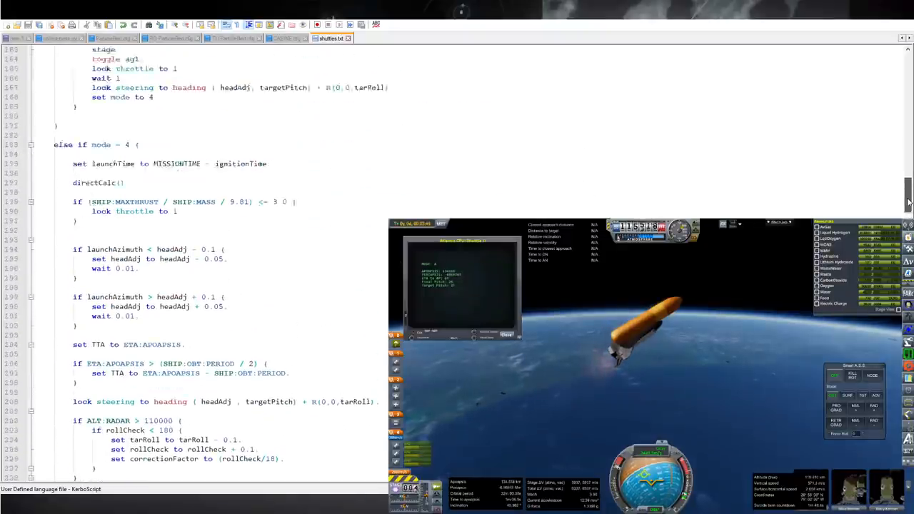
# Scroll to the 'else if mode = 5' block with its incManage, feedAP/velPot pitch checks and mode switches
pyautogui.scroll(-3)
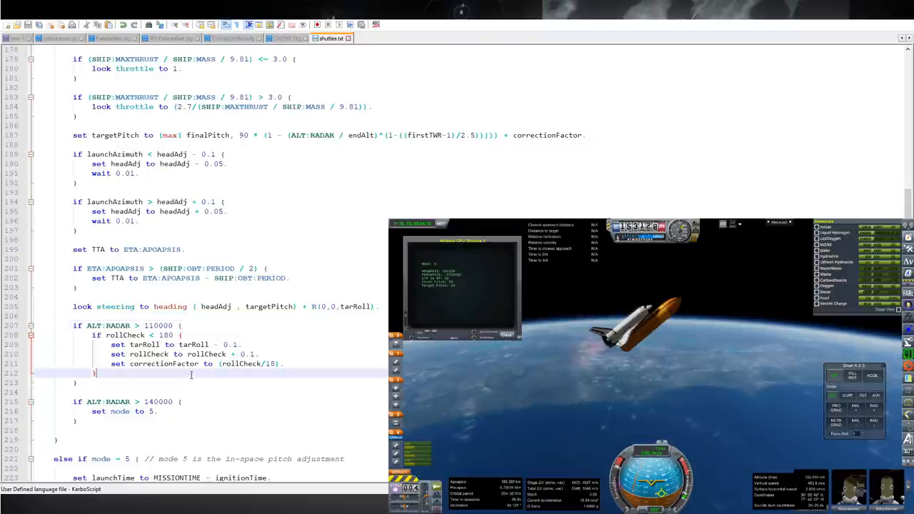
pyautogui.scroll(-3)
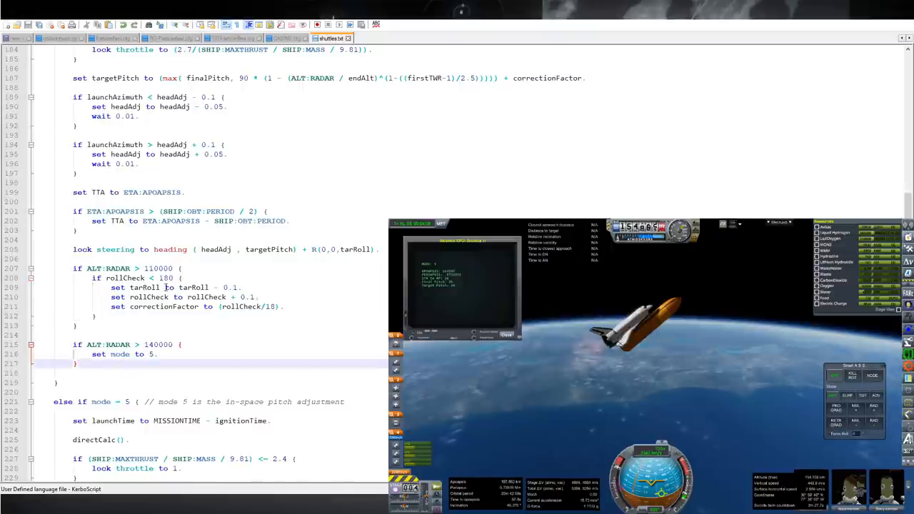
pyautogui.scroll(-3)
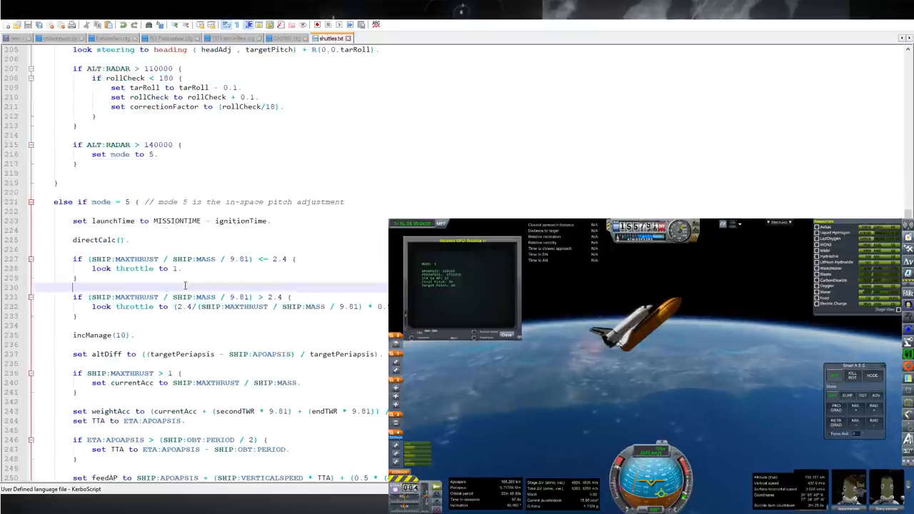
pyautogui.scroll(-3)
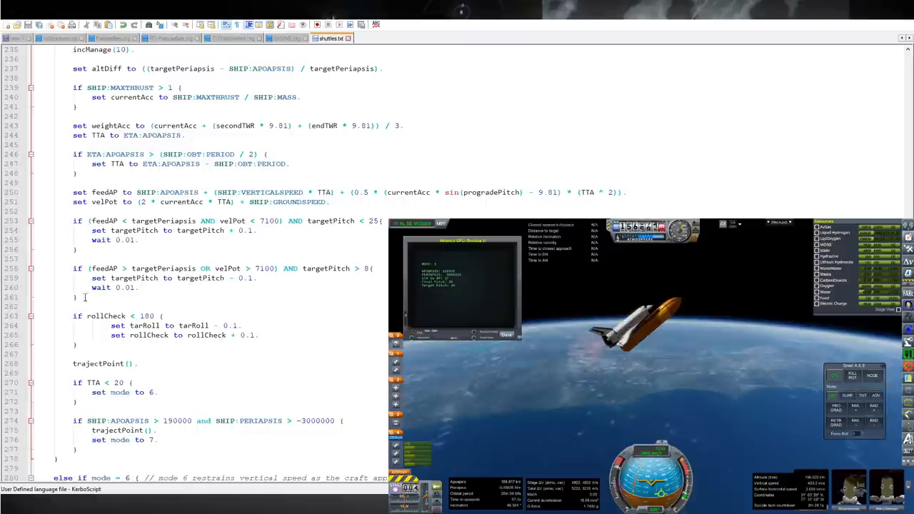
pyautogui.moveTo(71, 316); pyautogui.dragTo(257, 345)
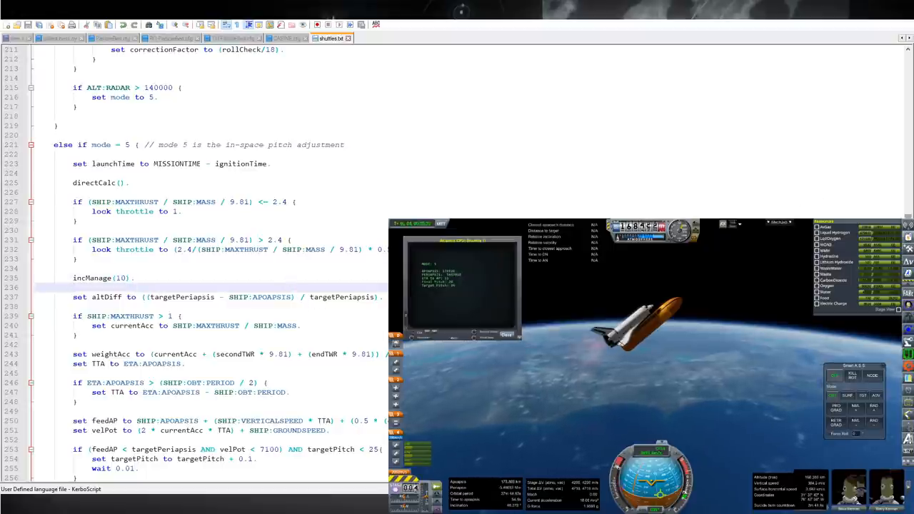
# Point at incManage's prograde heading above 90 check, then scroll up to 'else if mode = 2'
pyautogui.scroll(-3)
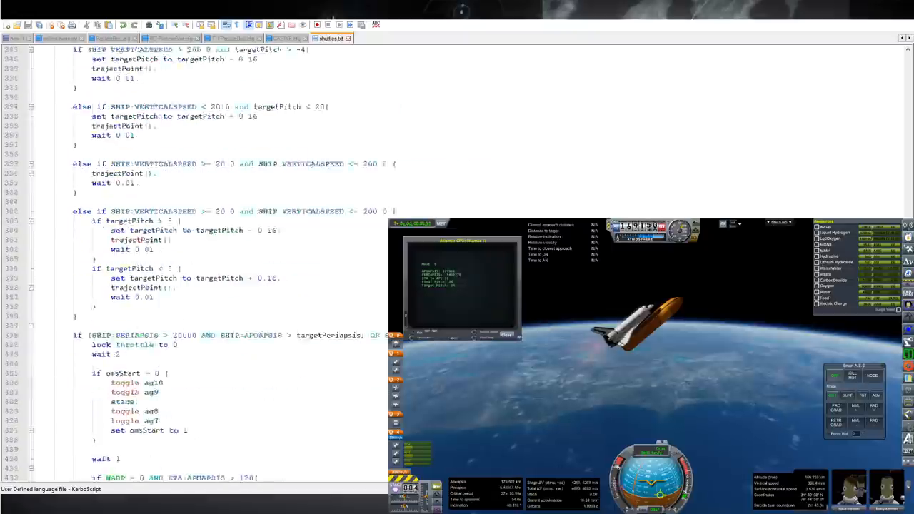
pyautogui.scroll(-3)
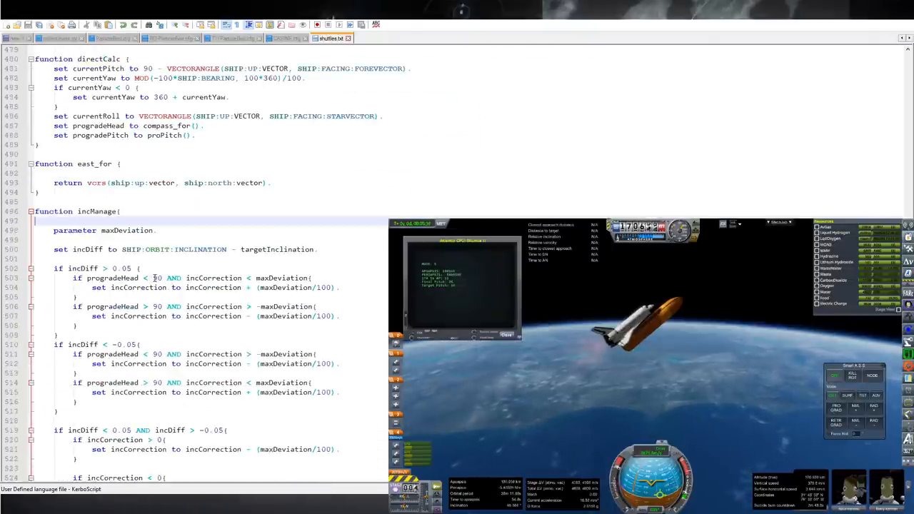
pyautogui.click(157, 230)
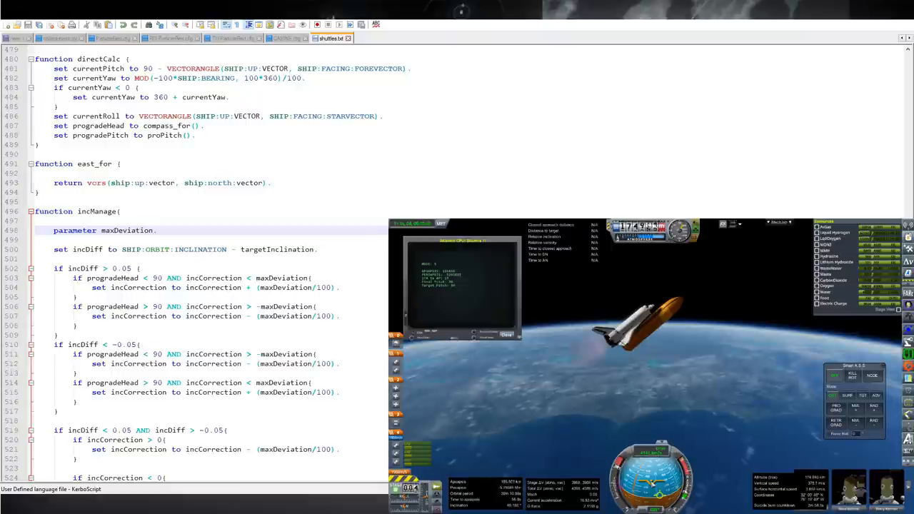
pyautogui.click(251, 305)
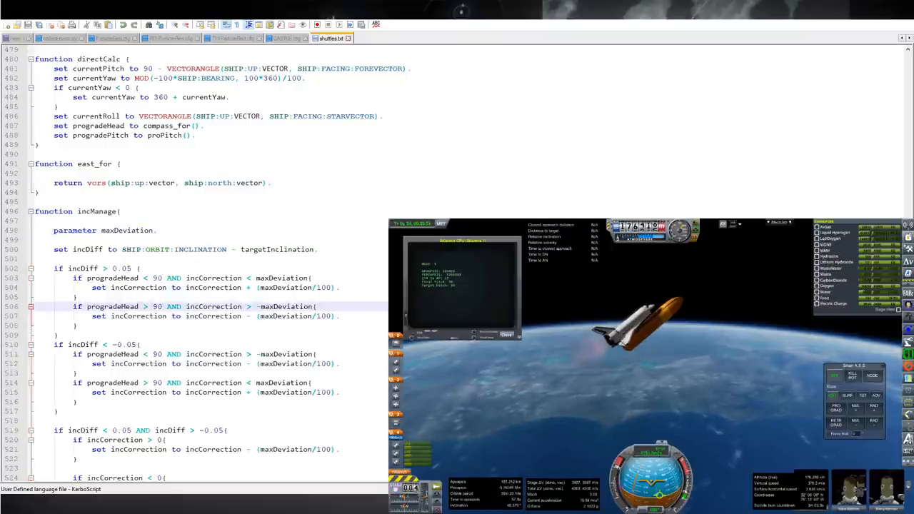
pyautogui.scroll(-3)
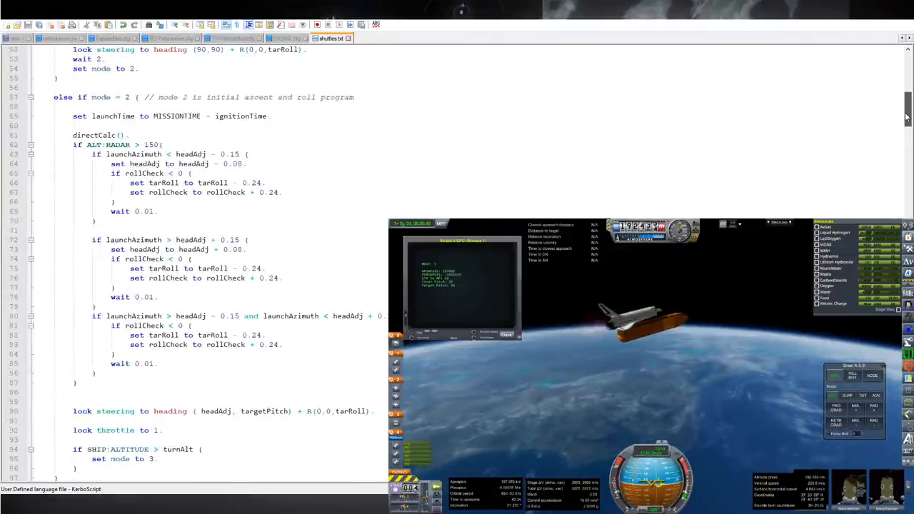
# Scroll through mode 3 to the 'if TTA < 90 and correctionFactor < 0' lines
pyautogui.scroll(-3)
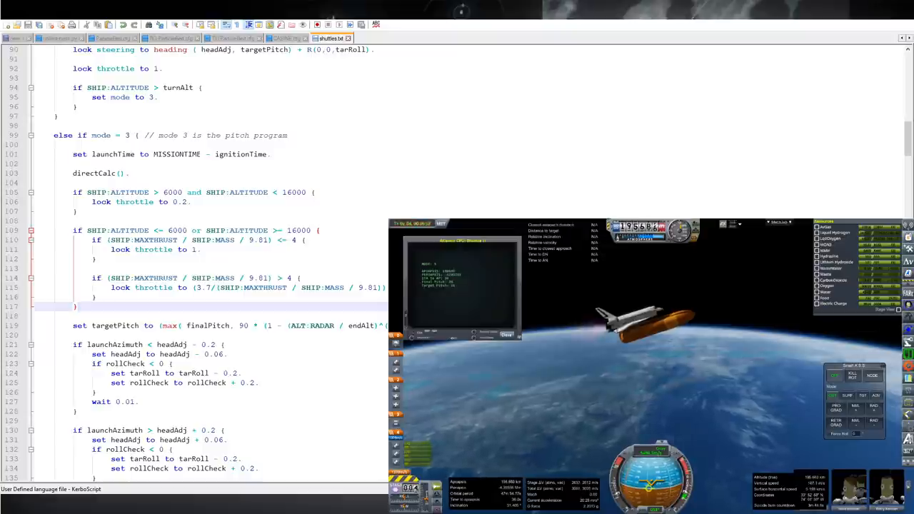
pyautogui.scroll(-3)
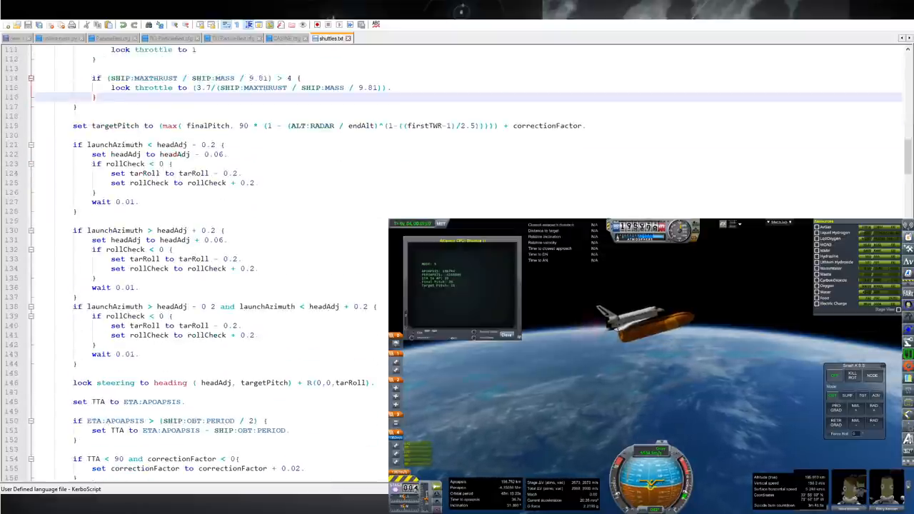
pyautogui.scroll(-3)
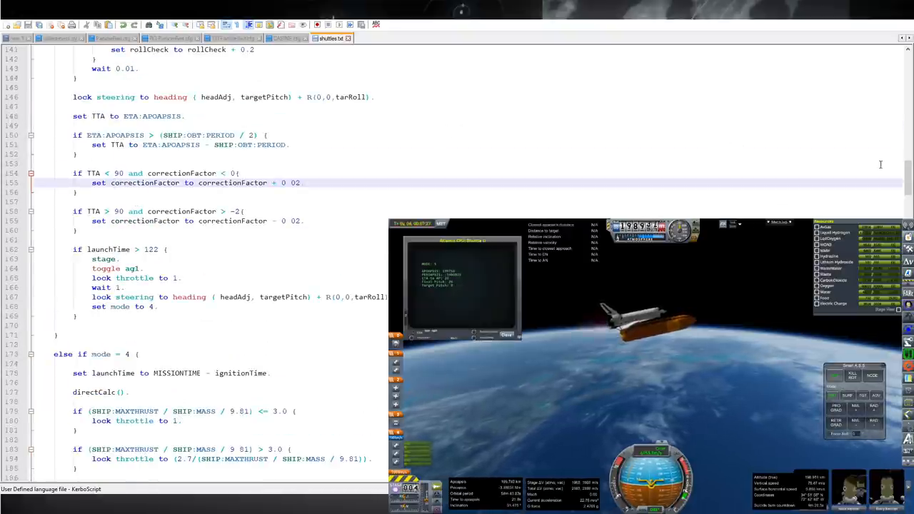
# Scroll past modes 8 and 9 and the helper functions, back to the mode 4 launchAzimuth checks
pyautogui.scroll(-3)
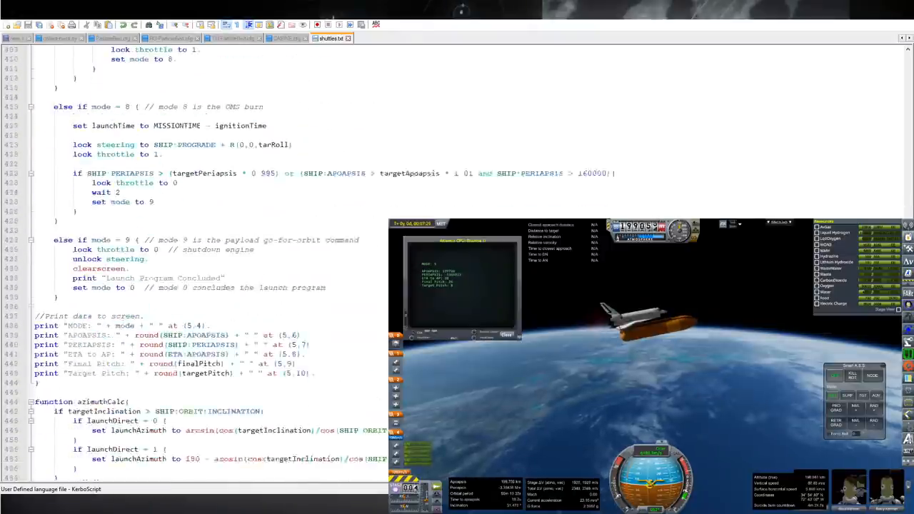
pyautogui.scroll(-3)
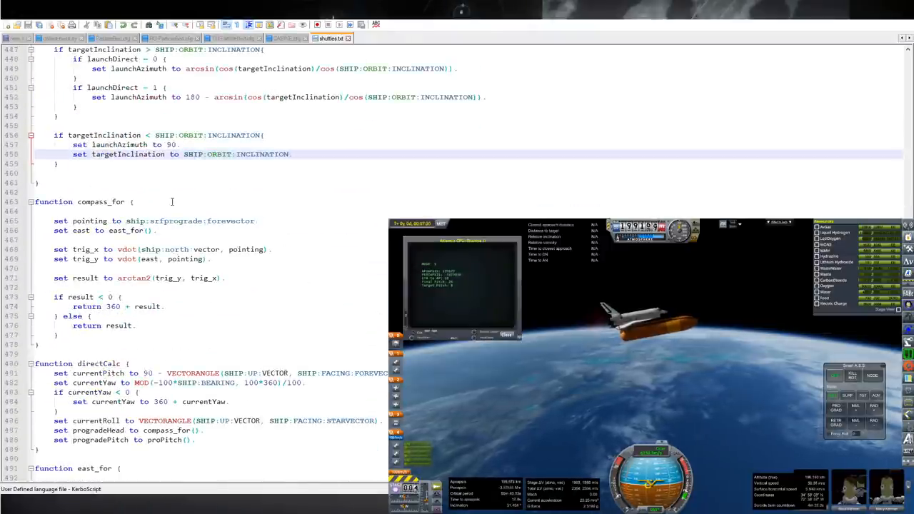
pyautogui.scroll(-3)
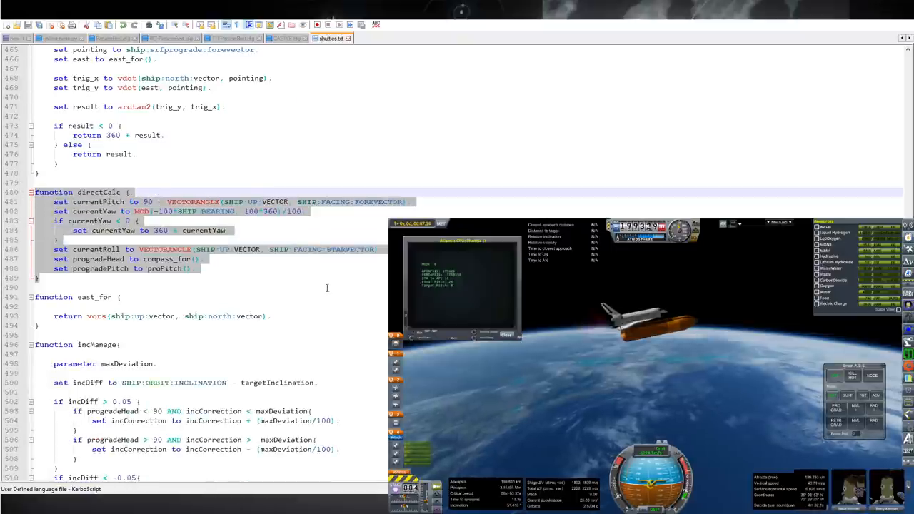
pyautogui.scroll(-3)
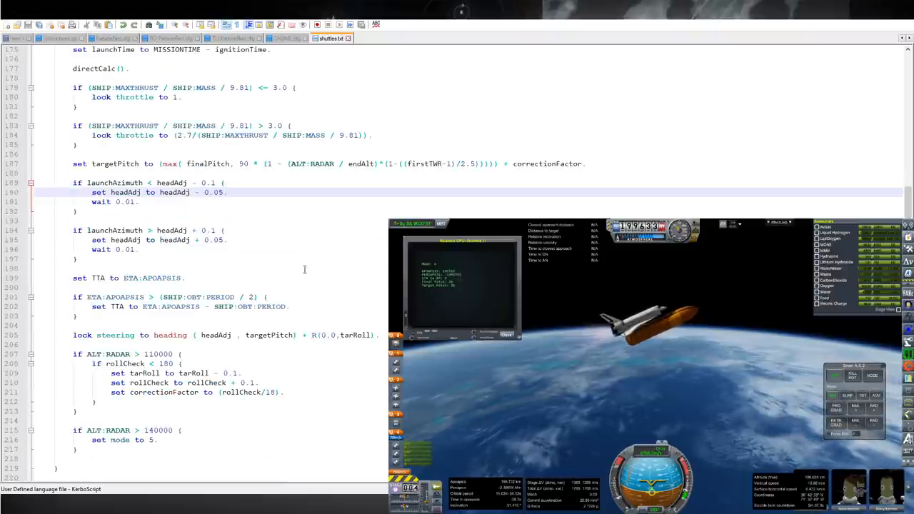
# Scroll to the mode 5 'if (feedAP < targetPeriapsis AND velPot < 7100...)' pitch checks
pyautogui.scroll(-3)
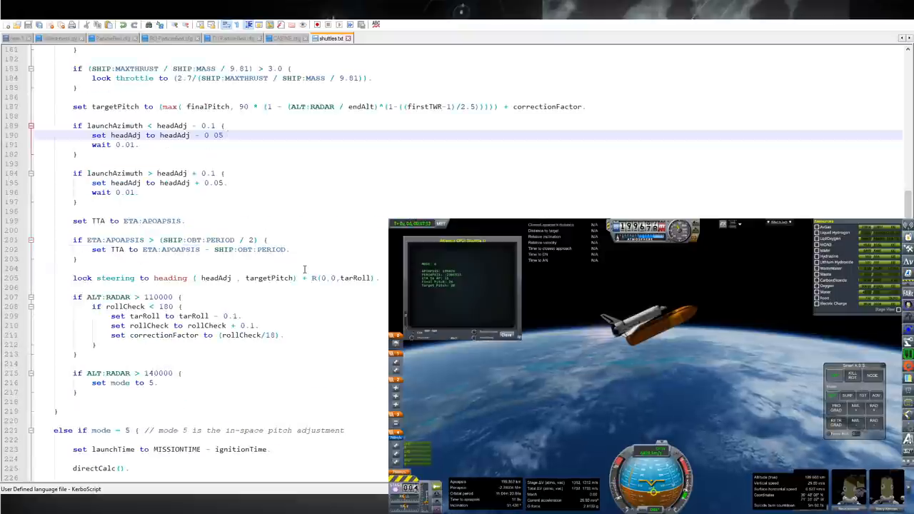
pyautogui.scroll(-3)
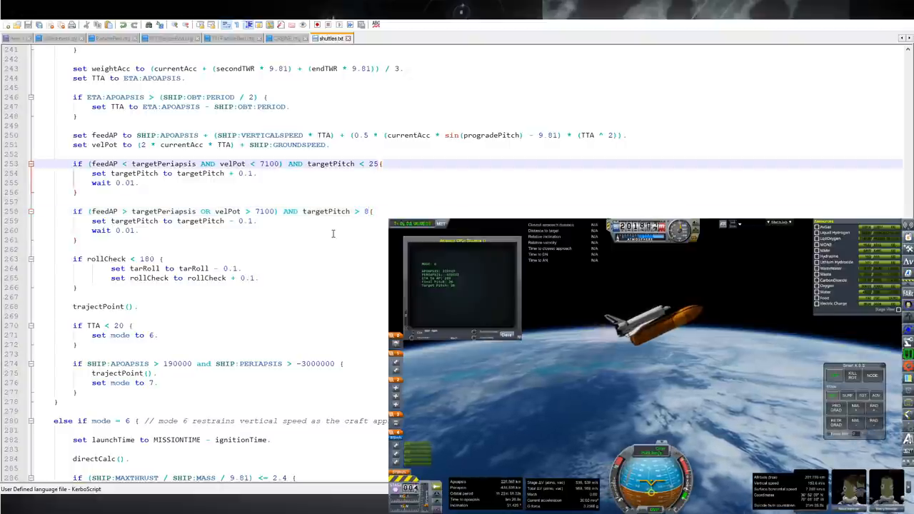
# Scroll down past the mode 6 vertical-speed pitch checks to the omsStart toggles (ag10, ag9, stage, ag8, ag7)
pyautogui.scroll(-3)
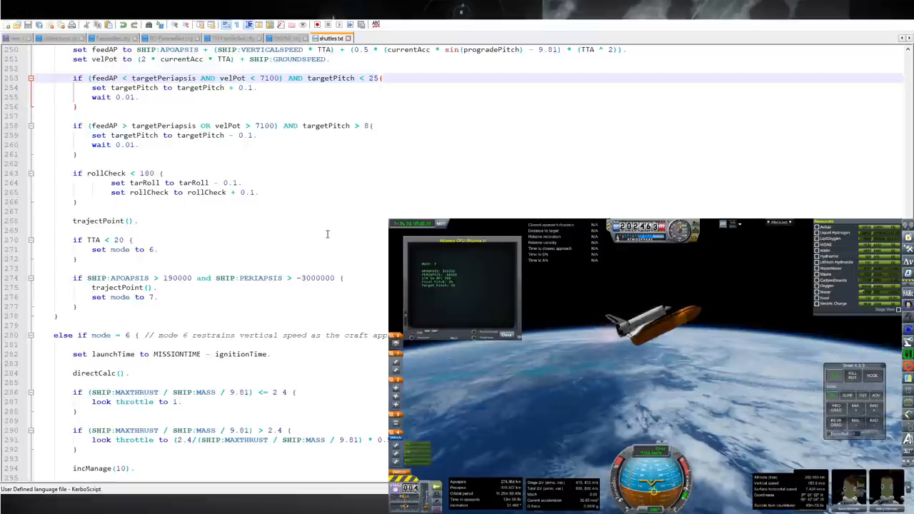
pyautogui.scroll(-3)
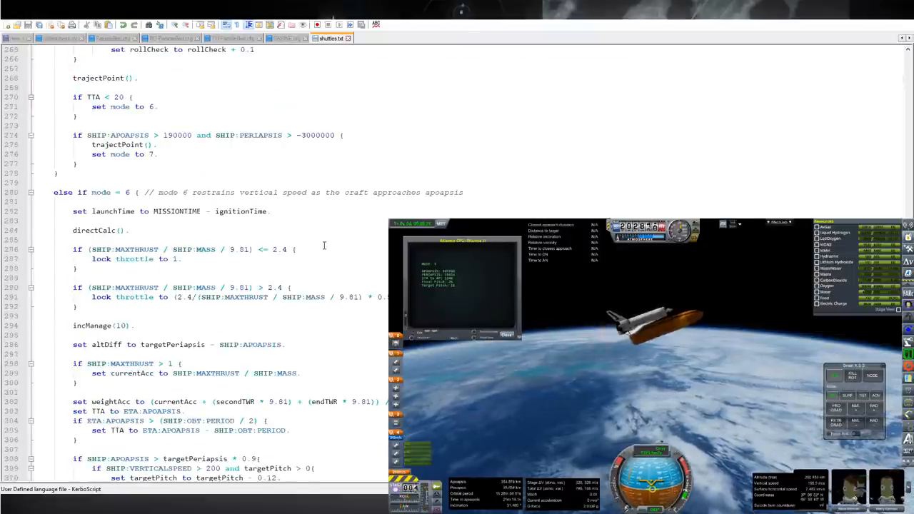
pyautogui.scroll(-3)
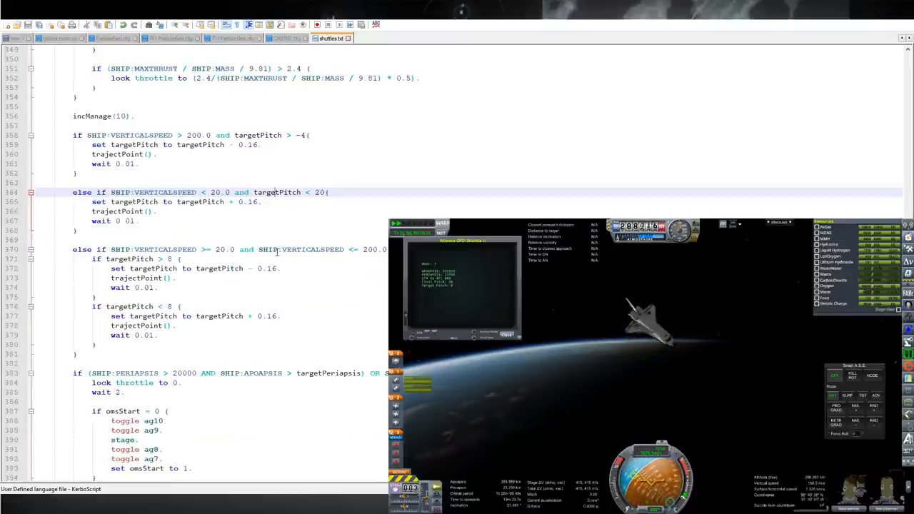
pyautogui.scroll(-3)
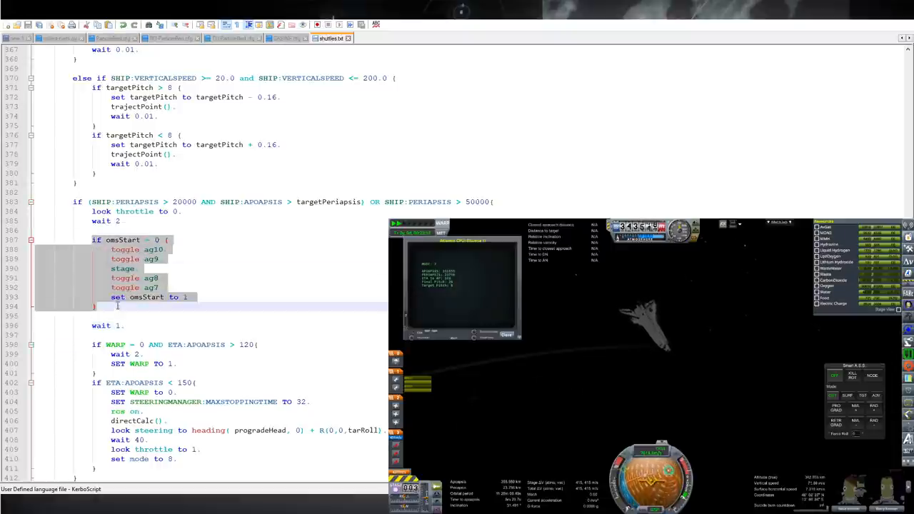
# Scroll to the ETA:APOAPSIS < 150 block and highlight the directCalc() call
pyautogui.scroll(-3)
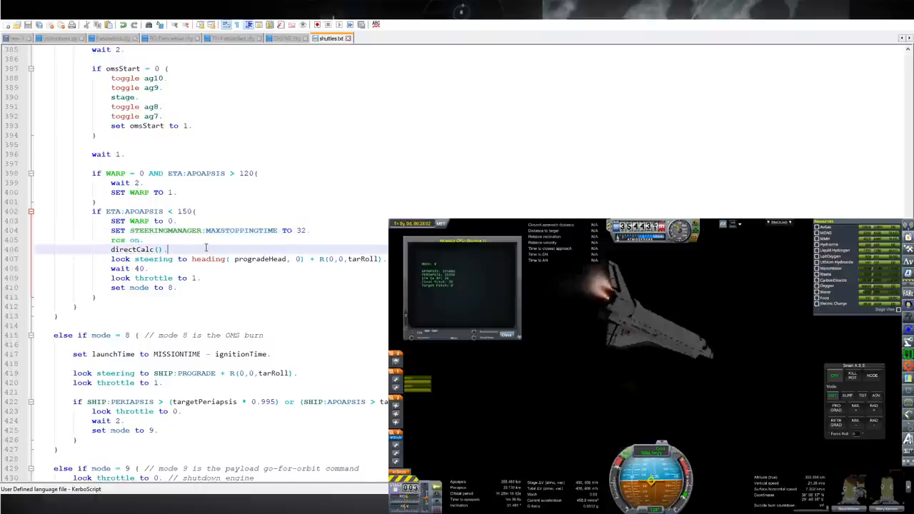
pyautogui.doubleClick(132, 248)
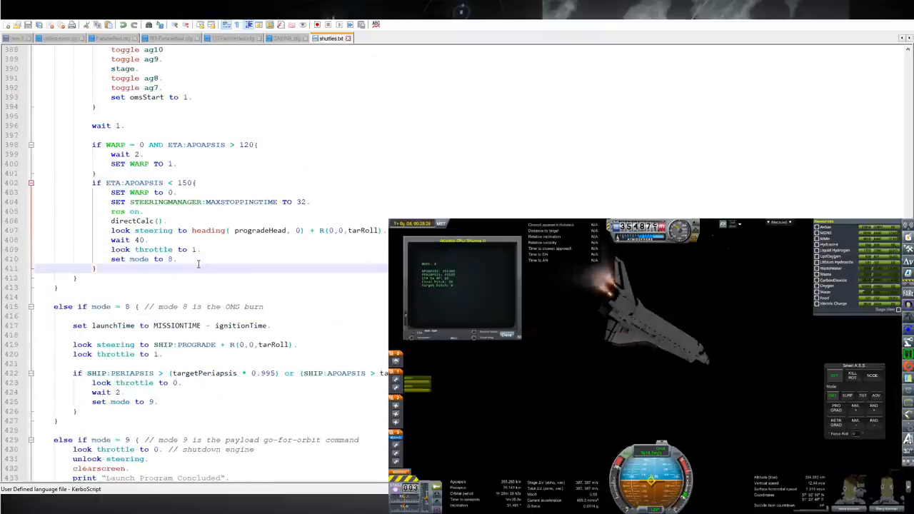
pyautogui.scroll(-3)
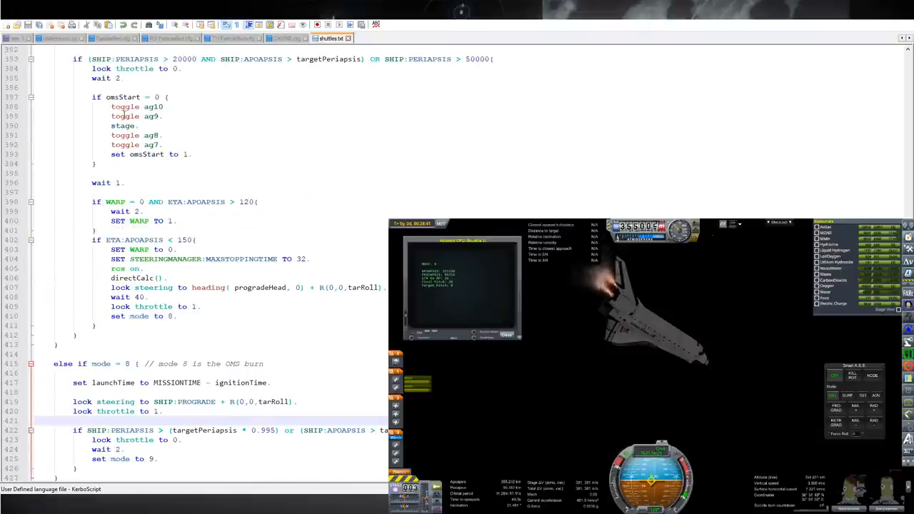
# Scroll down to the mode 9 payload go-for-orbit block that shuts the engine down
pyautogui.scroll(-3)
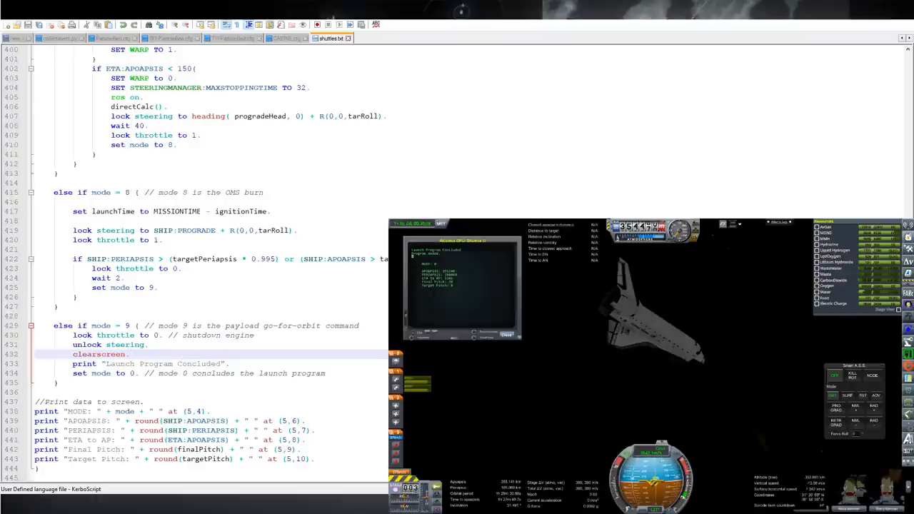
# Move to the script's top showing turn parameter calculations, azimuthCalc and the mode 1 launch block
pyautogui.scroll(-3)
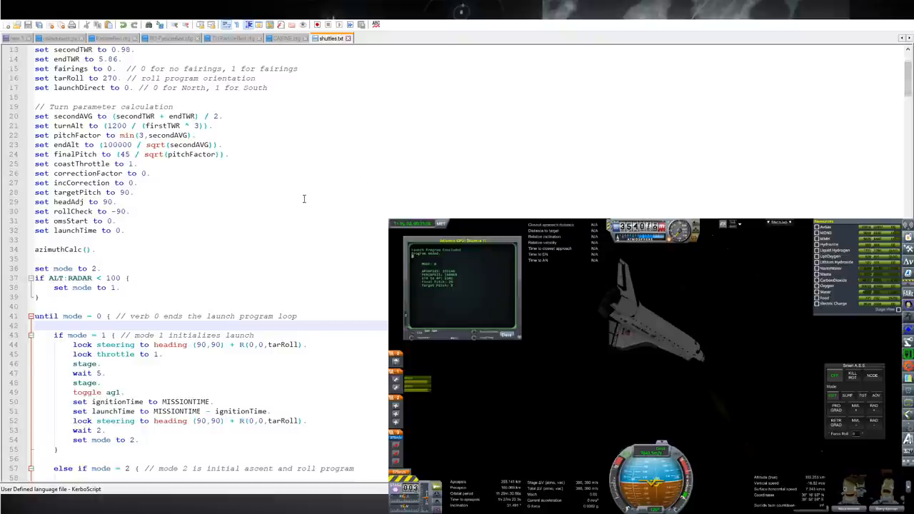
# Scroll through azimuthCalc, directCalc and incManage, then back to the orbit parameter initialization at line 1
pyautogui.scroll(-3)
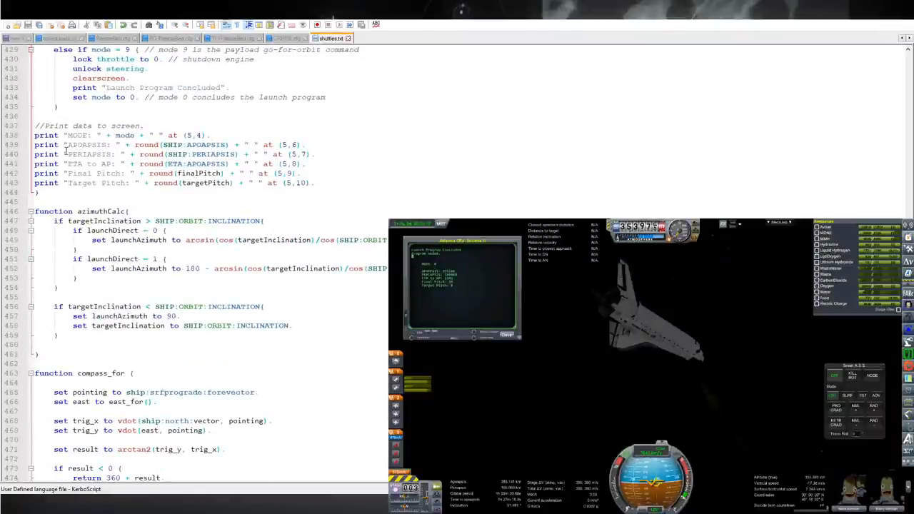
pyautogui.scroll(-3)
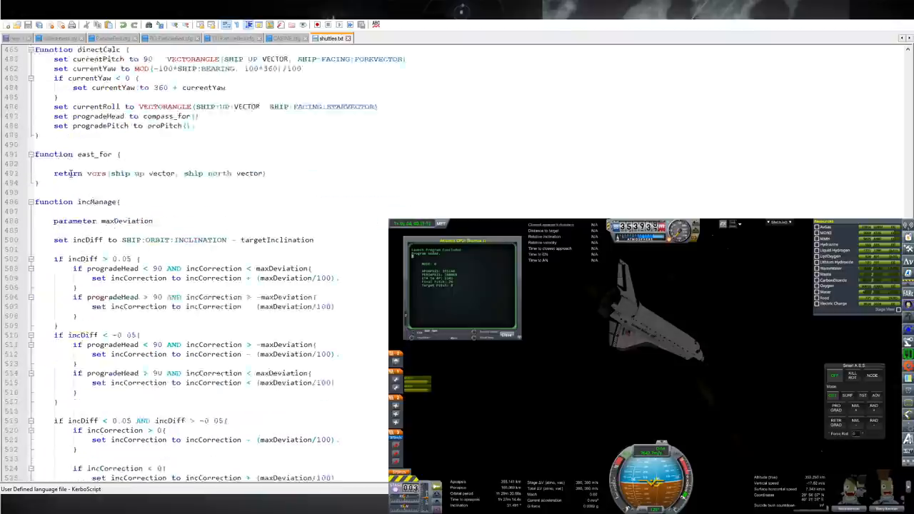
pyautogui.scroll(-3)
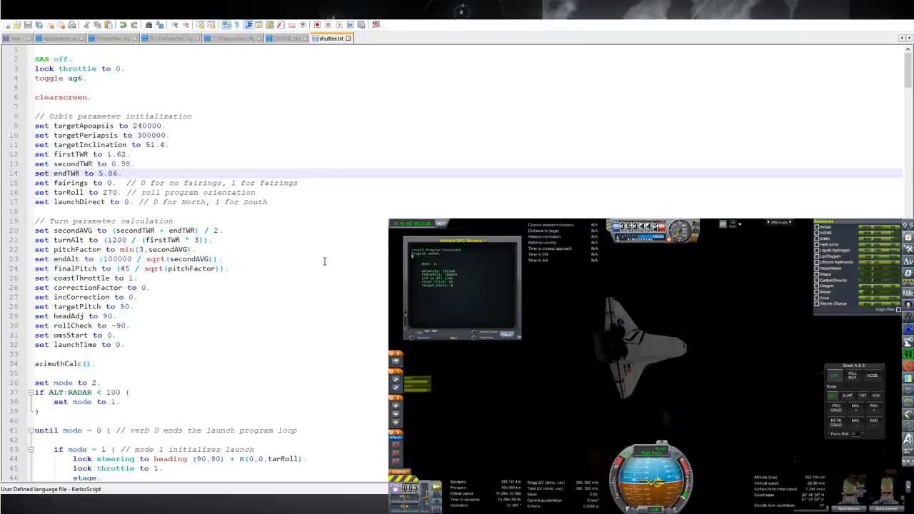
# Point out targetInclination 51.4, then scroll through mode 2 ascent into the mode 3 targetPitch and azimuth checks
pyautogui.click(197, 248)
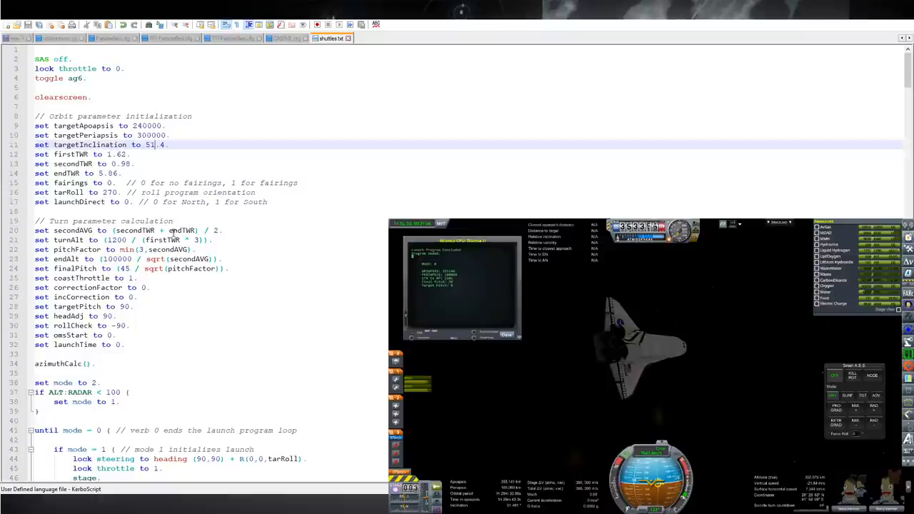
pyautogui.scroll(-3)
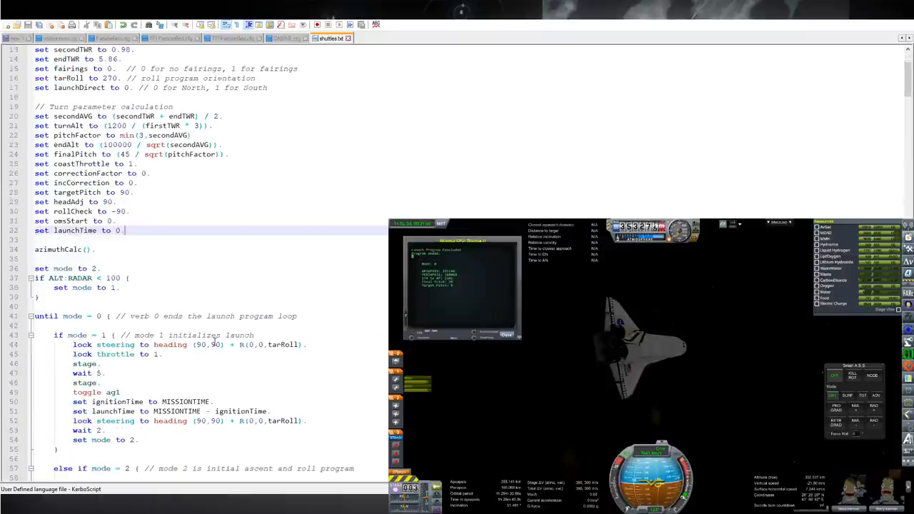
pyautogui.scroll(-3)
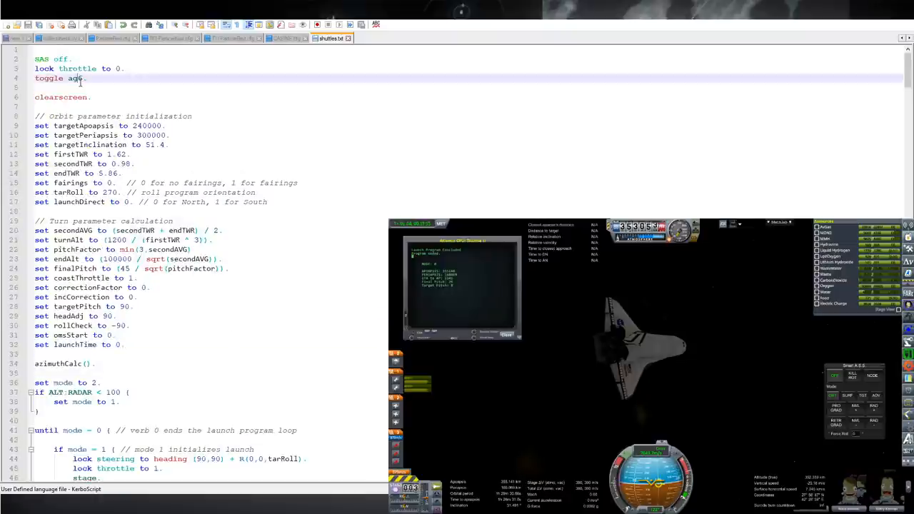
pyautogui.scroll(-3)
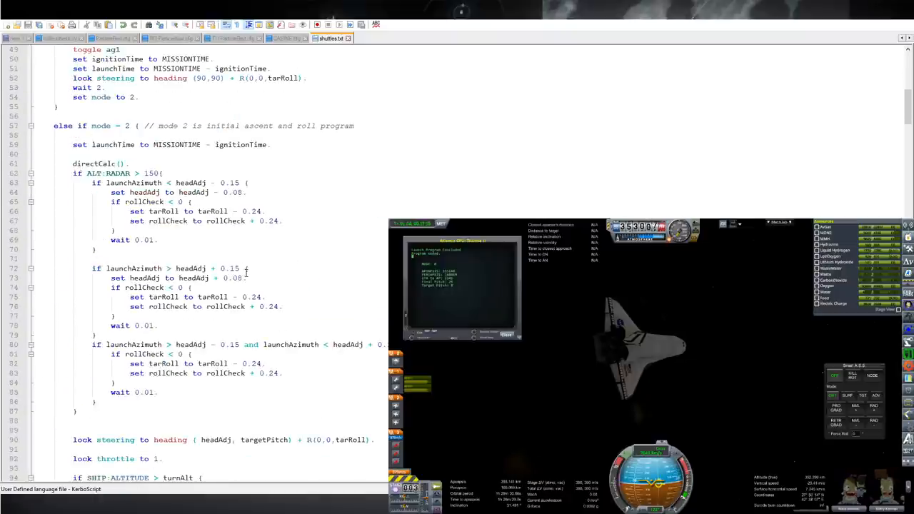
pyautogui.scroll(-3)
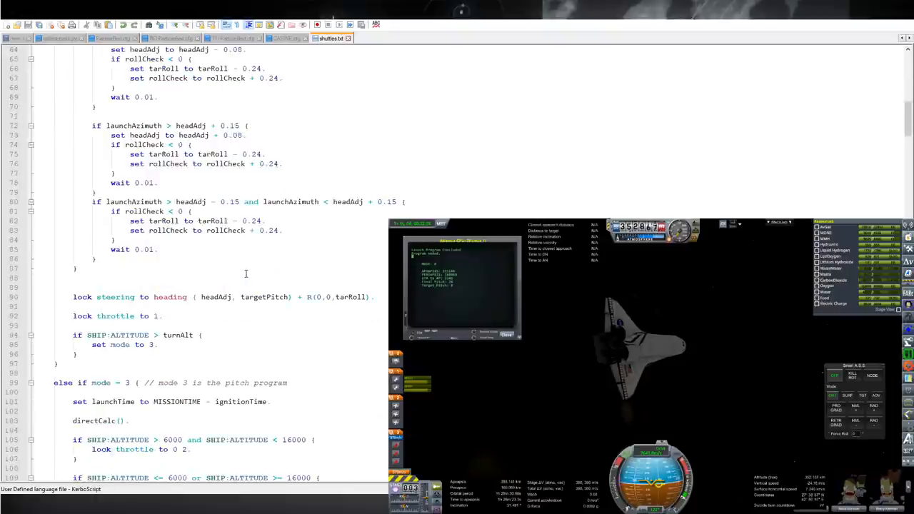
pyautogui.scroll(-3)
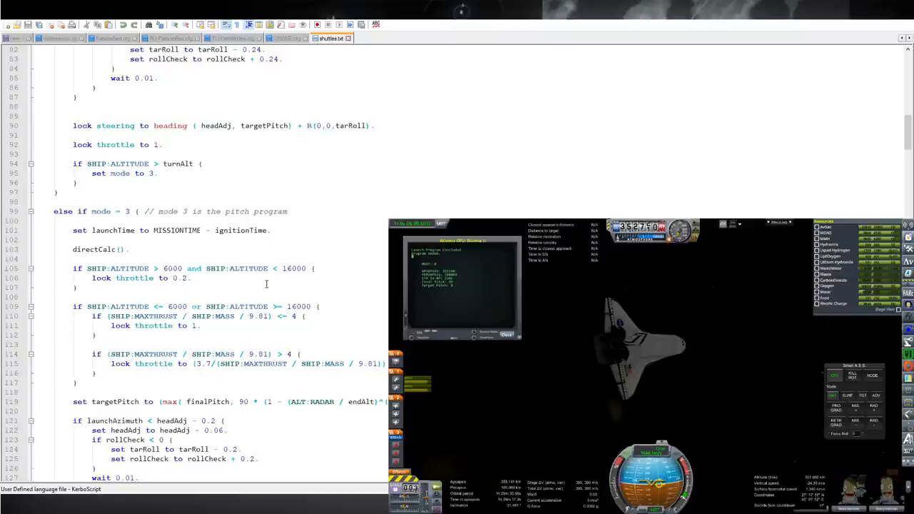
pyautogui.scroll(-3)
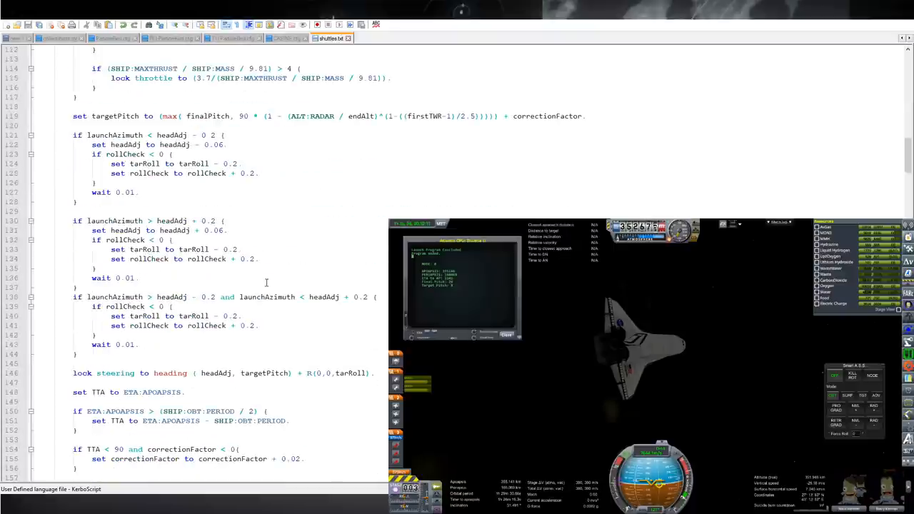